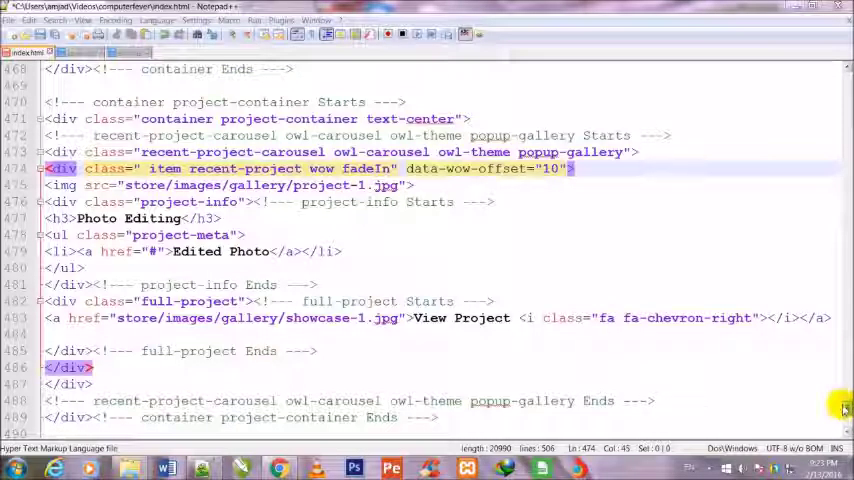
mouse_move(604, 348)
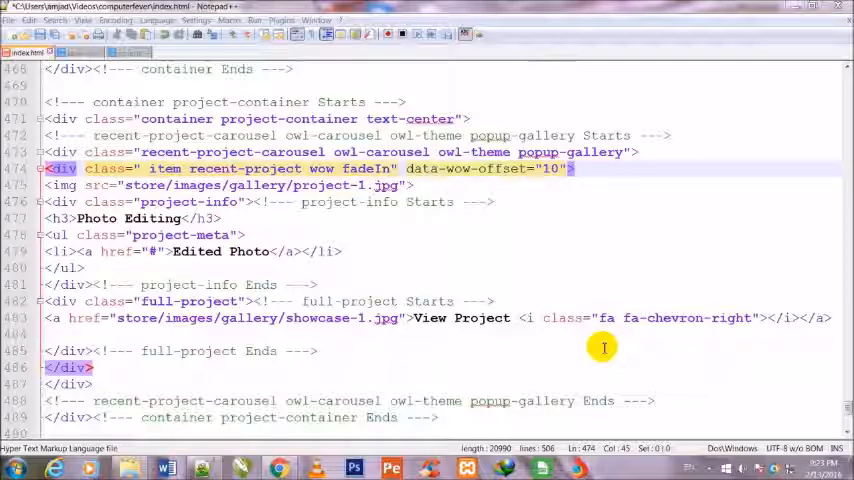
mouse_move(176, 252)
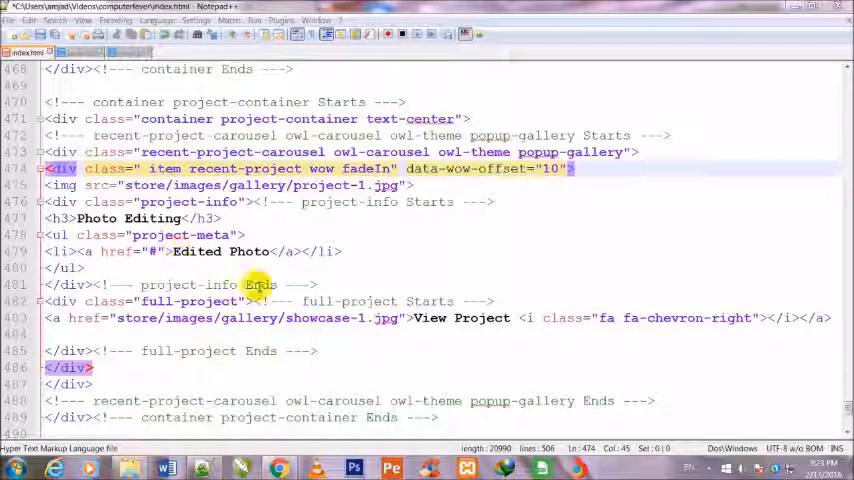
mouse_move(644, 152)
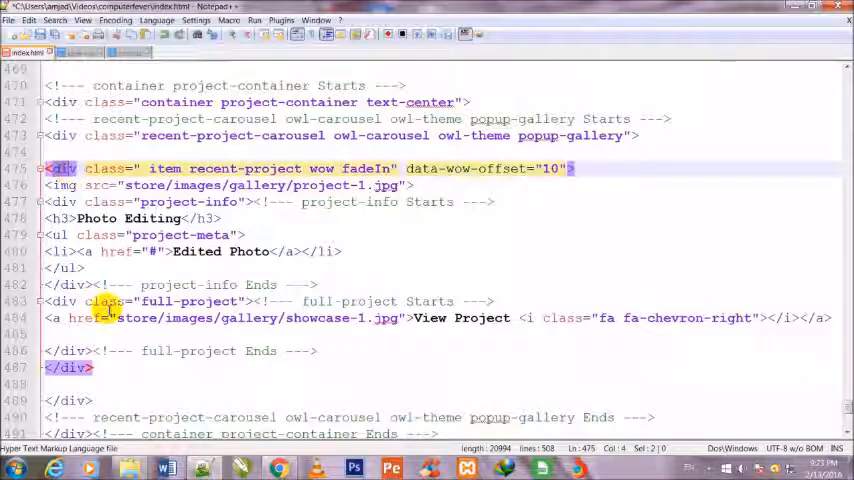
mouse_move(592, 168)
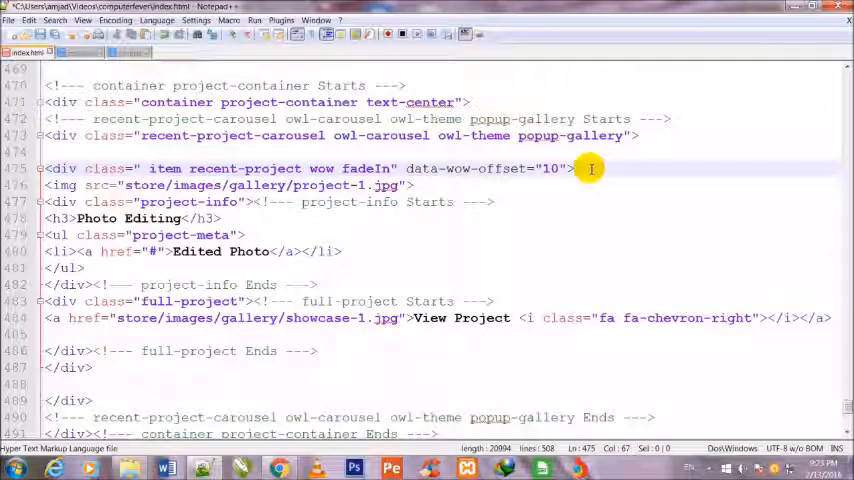
Add a <!-- copy div Starts --> comment after the first project item's opening div tag
type("<!--")
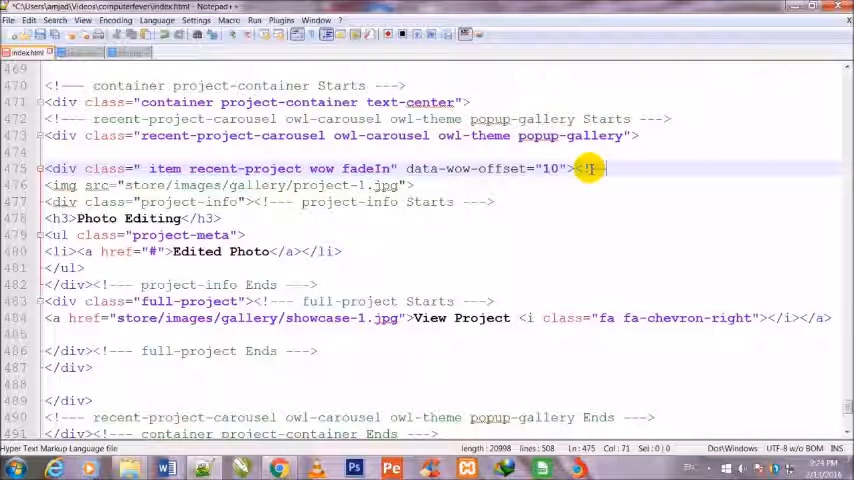
type("copy")
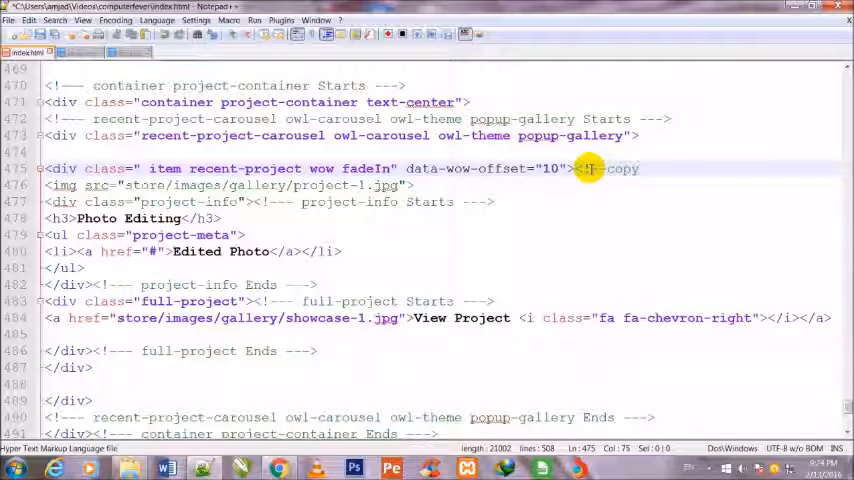
type("d")
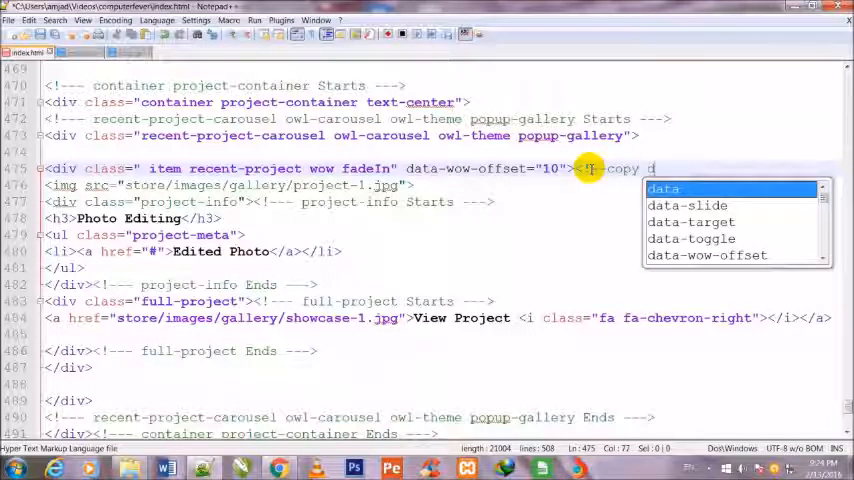
type("iv-->")
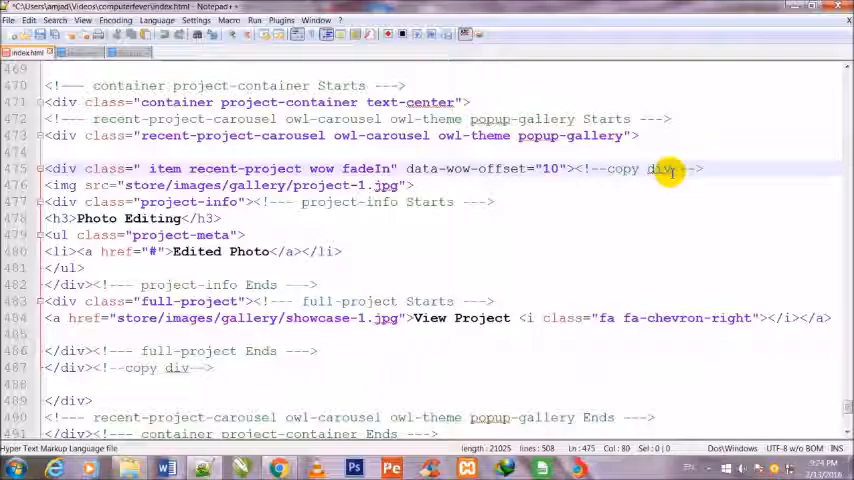
type("Start")
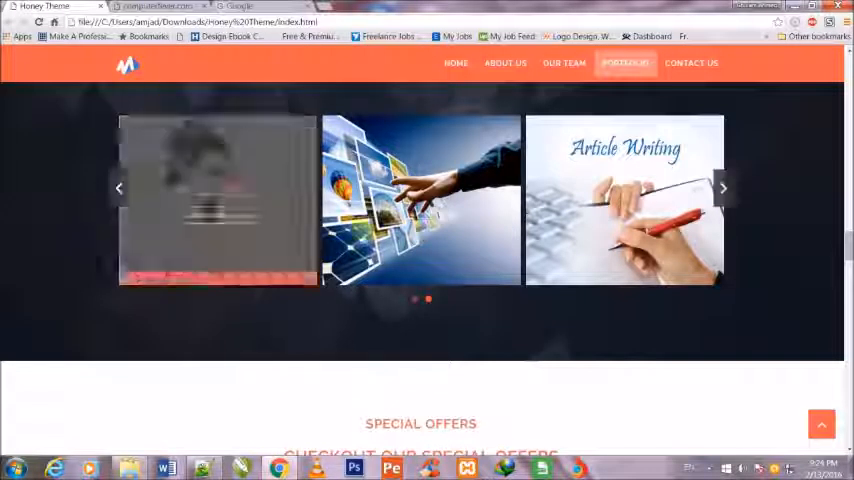
Slide the portfolio carousel forward twice with its arrows to preview the other project images
left_click(720, 188)
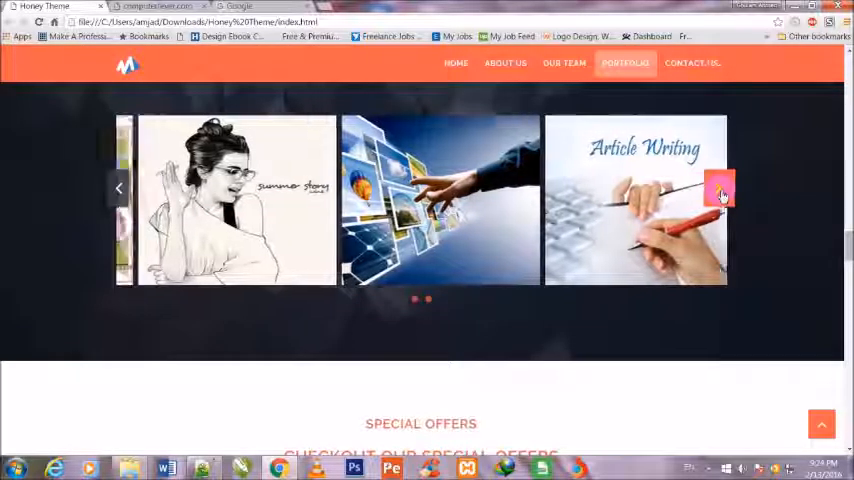
left_click(118, 188)
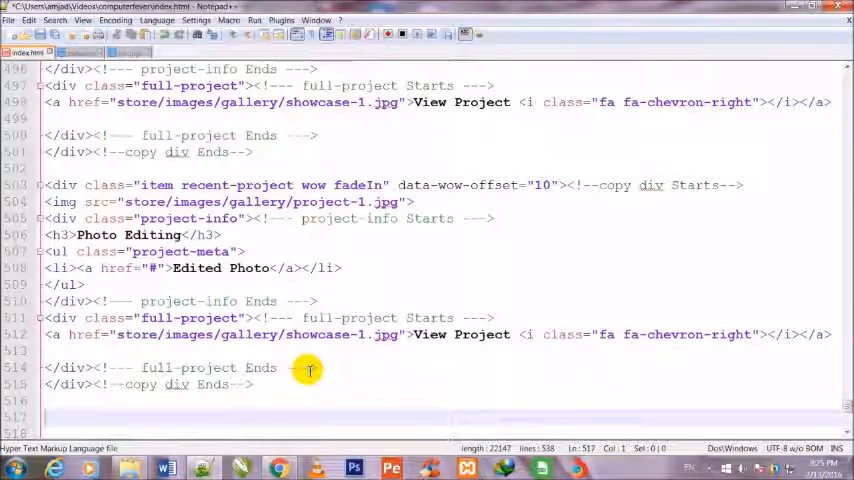
Paste repeated copies of the Photo Editing item block below the original inside the carousel
scroll("down", 3)
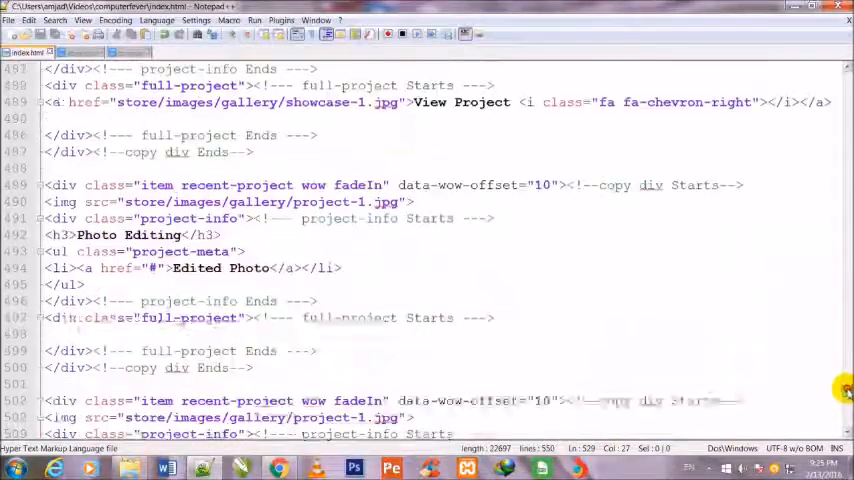
scroll("up", 3)
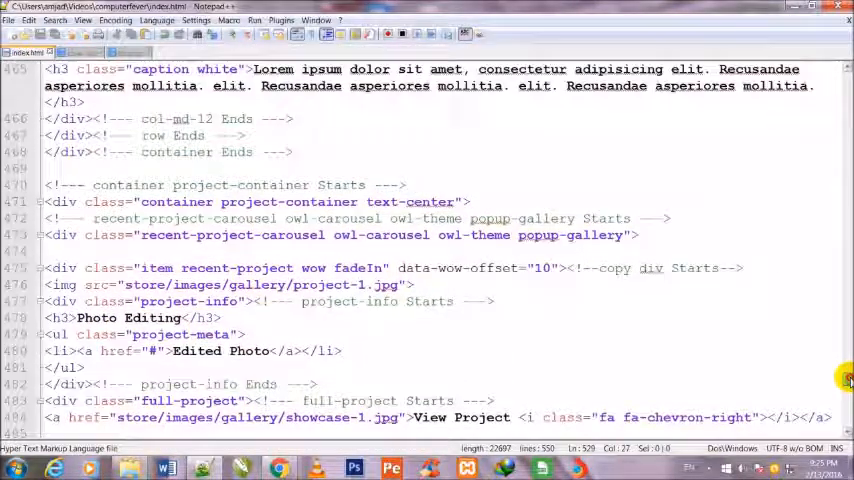
scroll("down", 3)
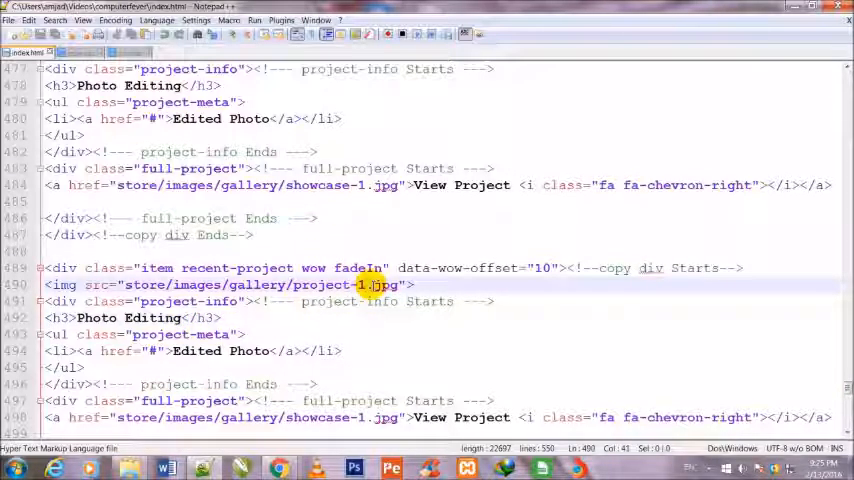
Edit the second item to project-2.jpg, heading Illustrations, link text Illustrated Image and showcase-2.jpg
type("w")
type("2")
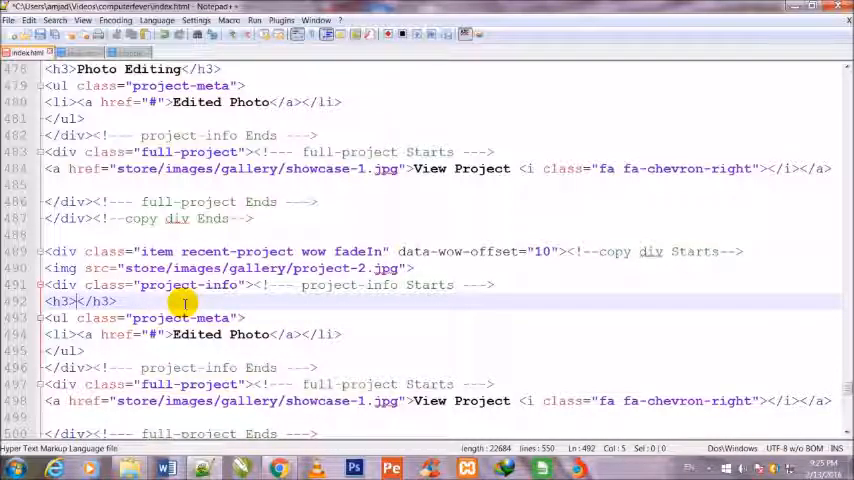
type("Illustrations")
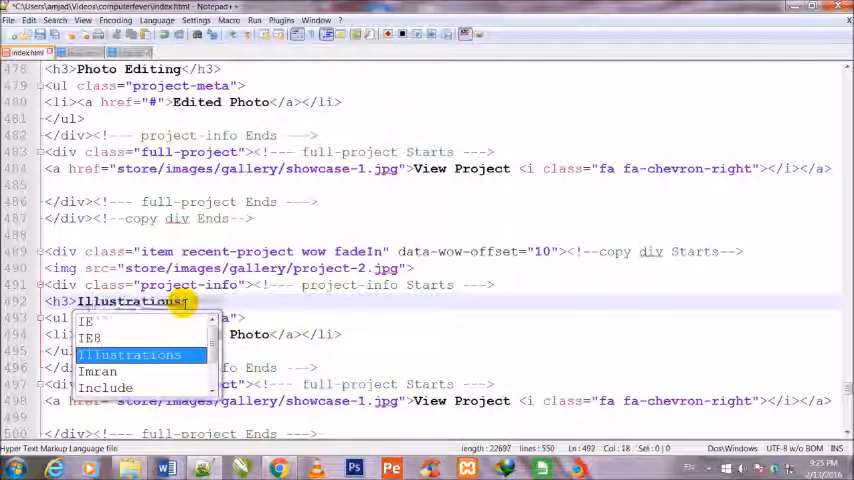
left_click(130, 354)
type("I")
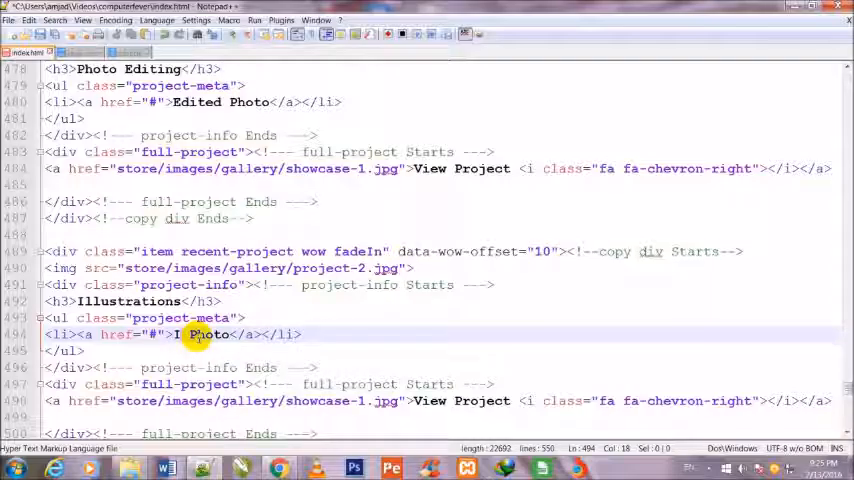
type("llustr")
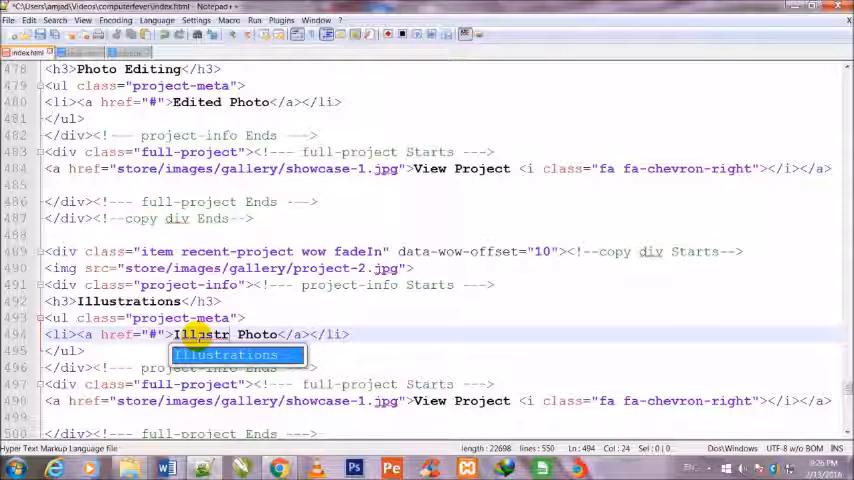
type("ated")
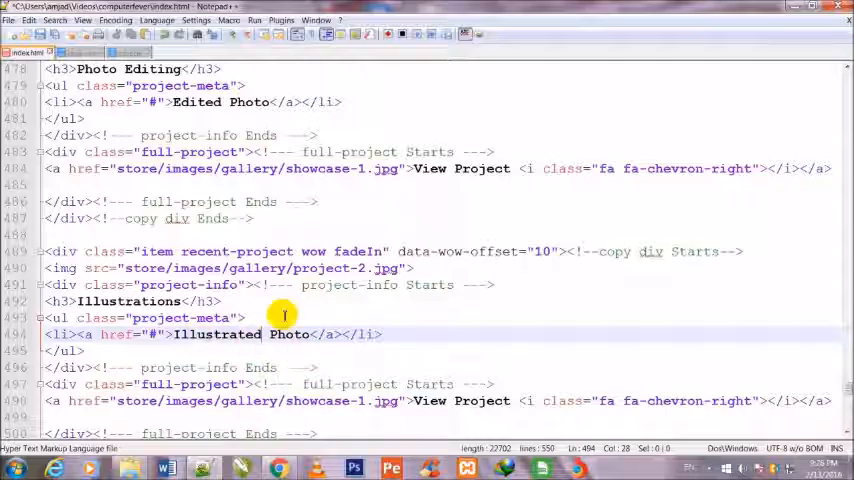
mouse_move(360, 408)
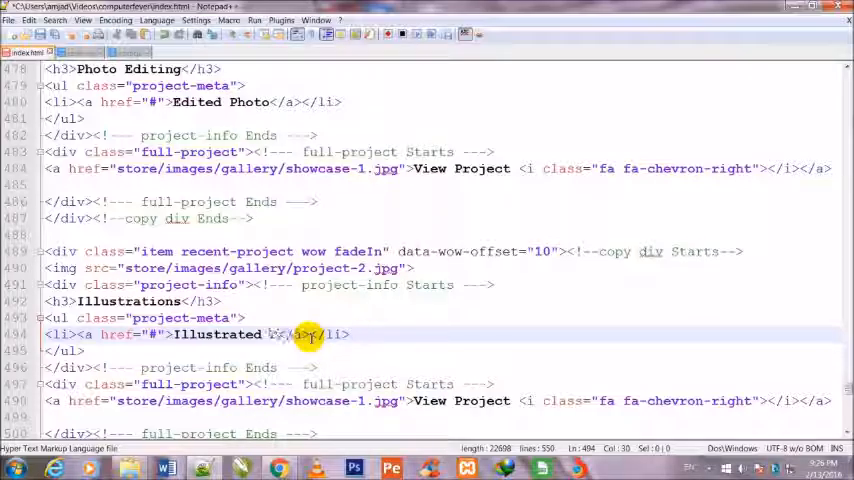
type("Ima")
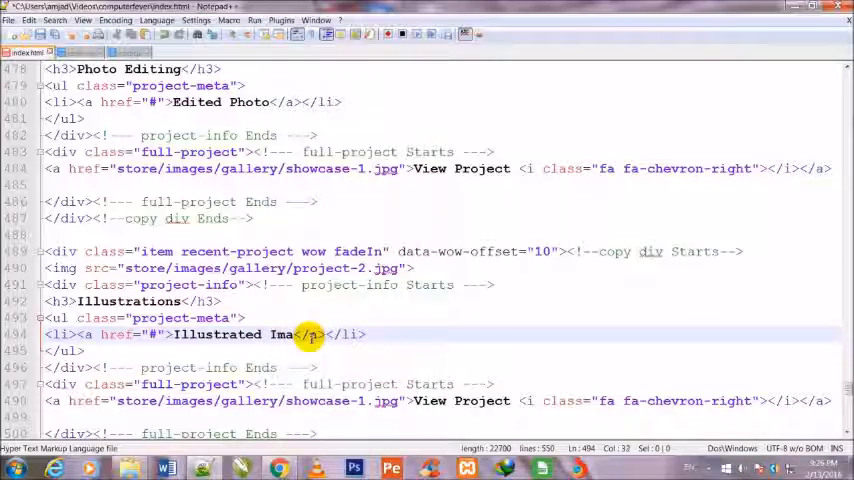
type("ge")
left_click(438, 400)
type("2")
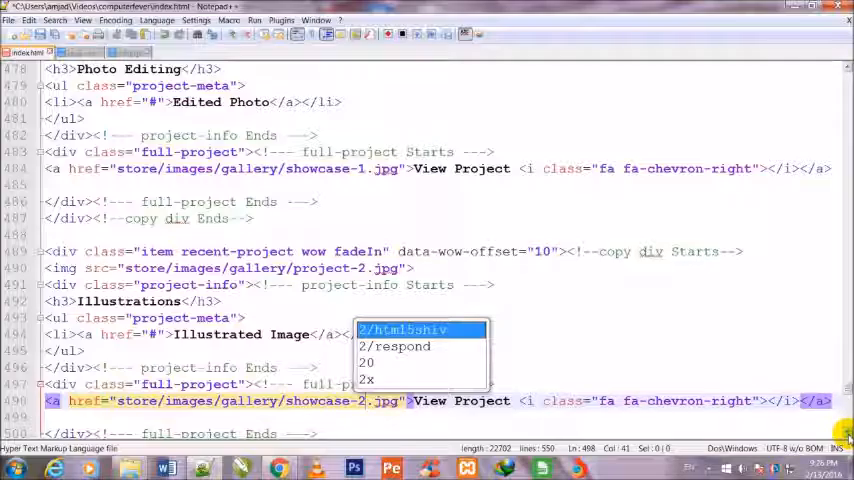
mouse_move(378, 416)
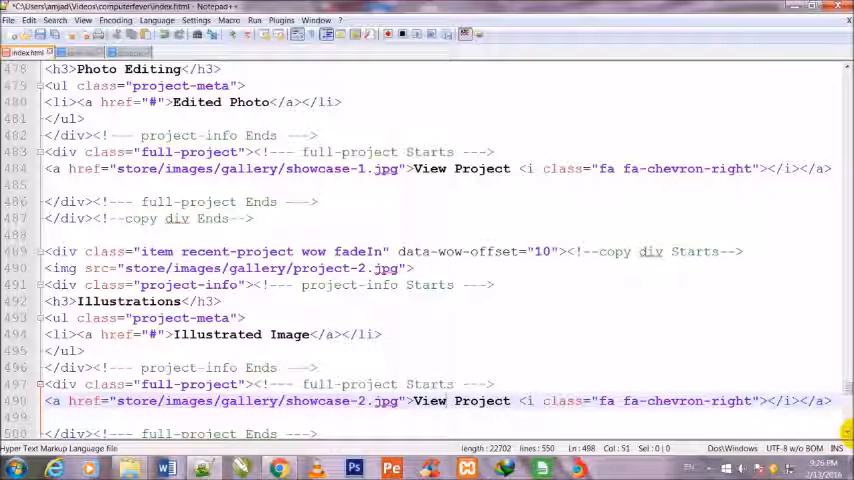
Edit the third item to project-3.jpg, heading Web Designing, link text Showcase Image and showcase-3.jpg
scroll("down", 3)
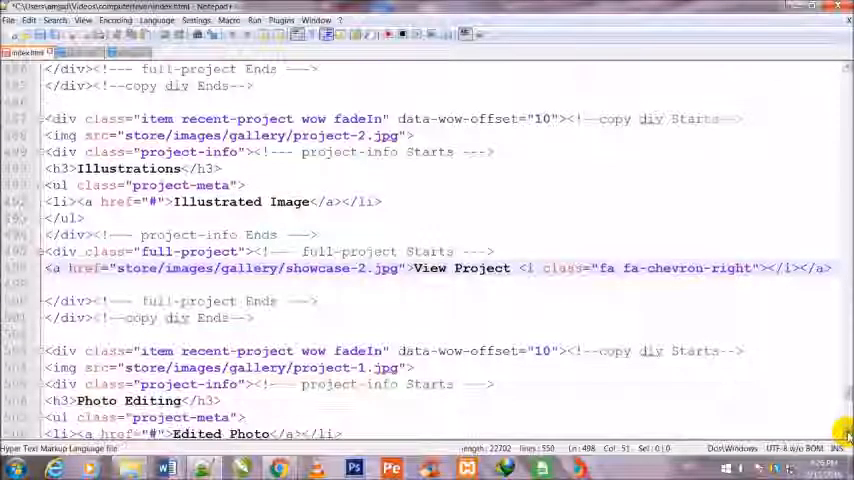
scroll("down", 3)
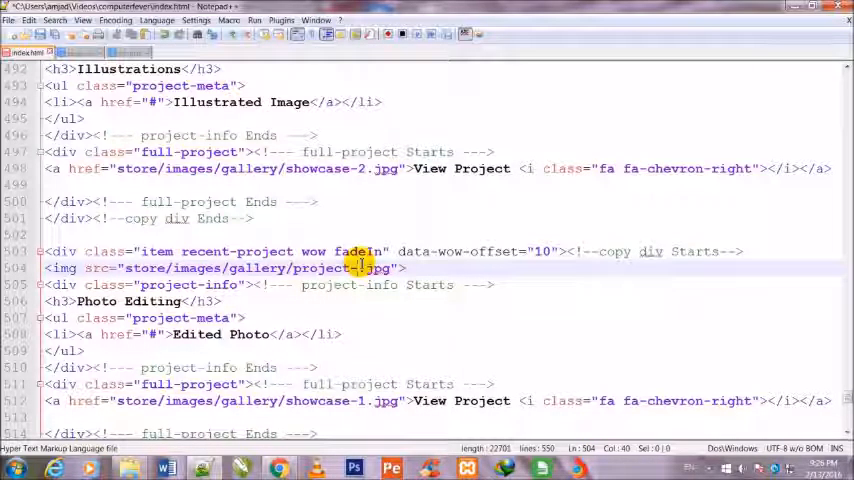
type("3")
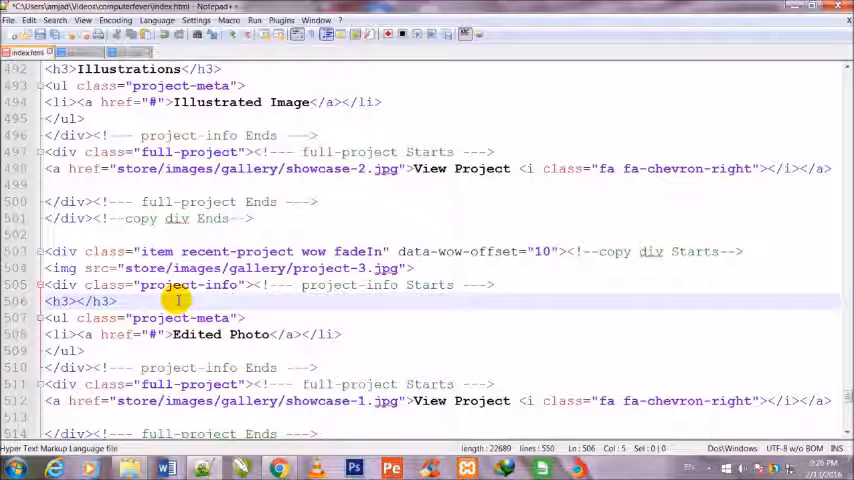
type("Web Des")
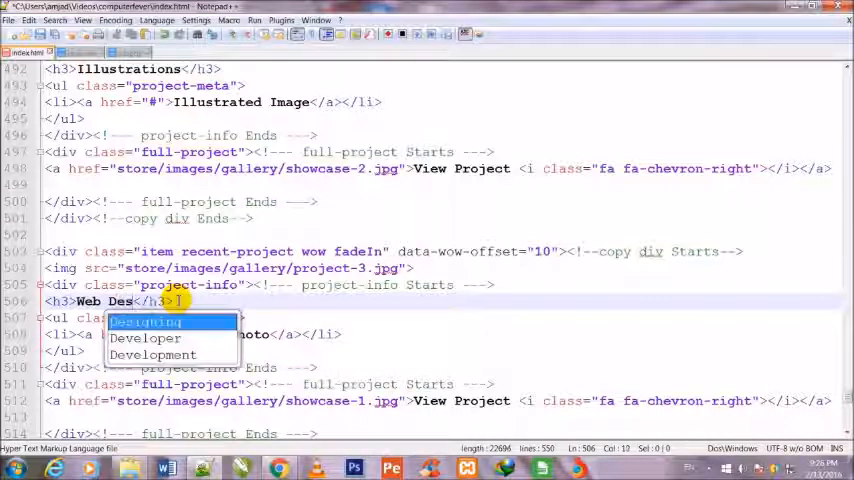
left_click(144, 320)
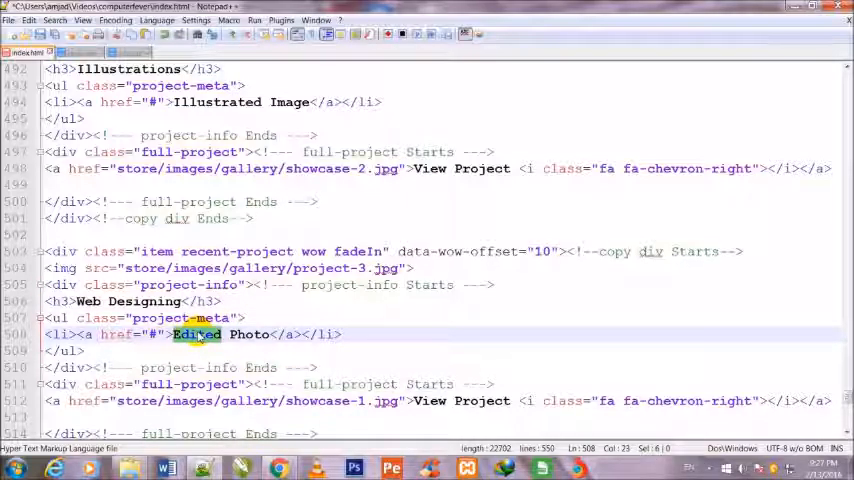
type("Shot")
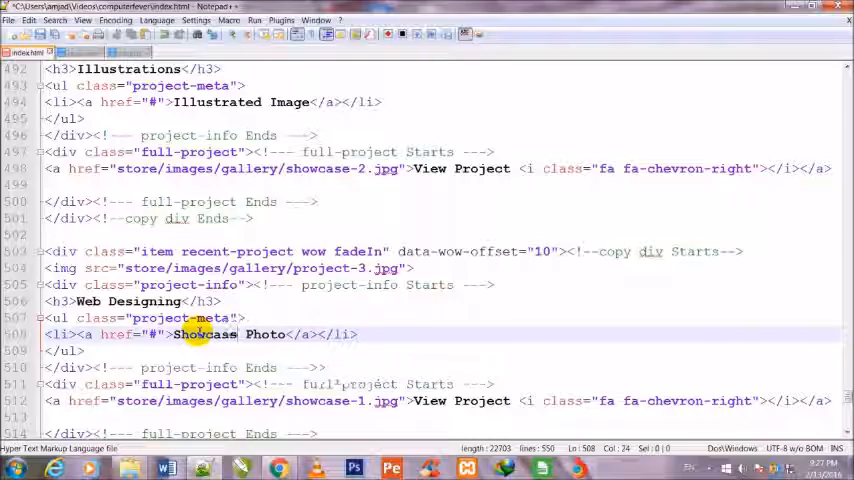
double_click(264, 334)
type("Image")
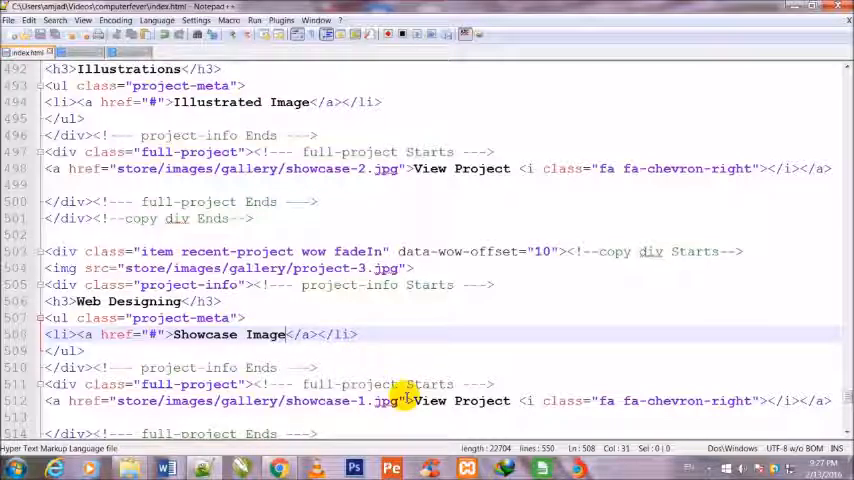
left_click(370, 400)
type("3")
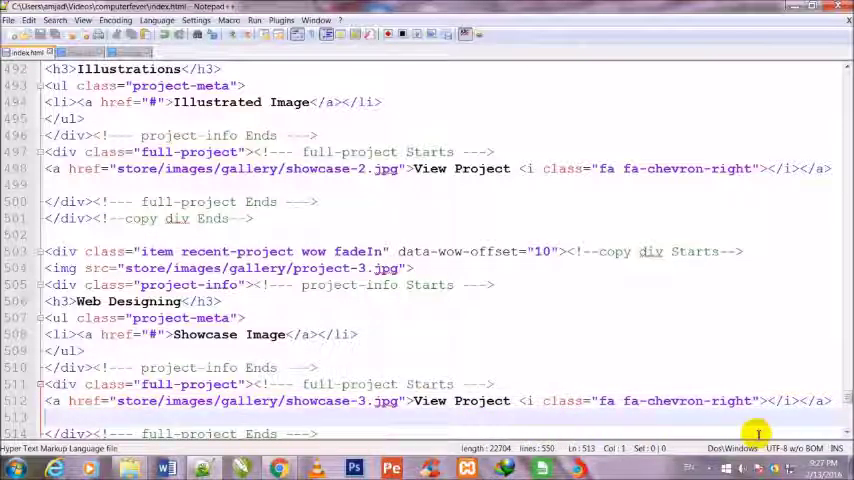
Edit the fourth item to project-4.jpg, heading Article Writing, link text Article Image and showcase-4.jpg
scroll("down", 3)
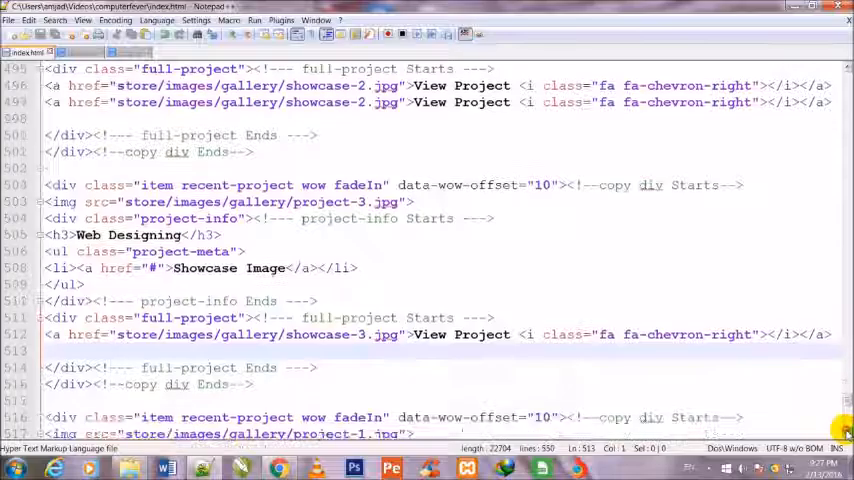
scroll("down", 3)
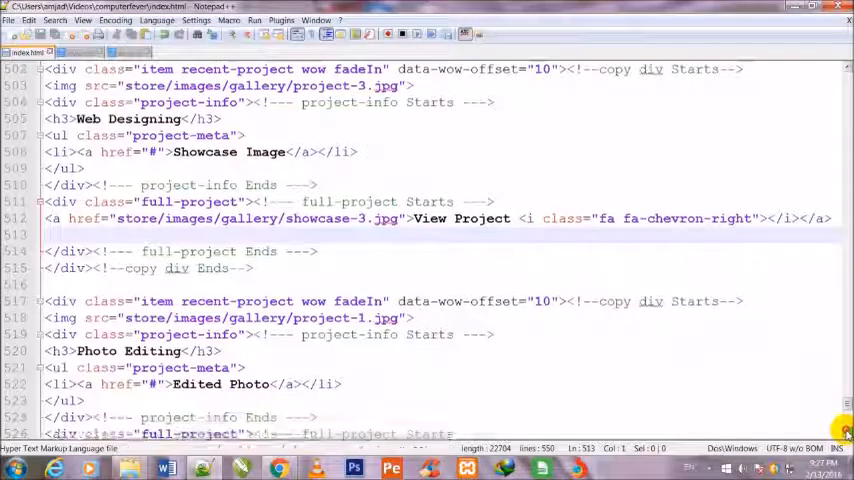
scroll("down", 3)
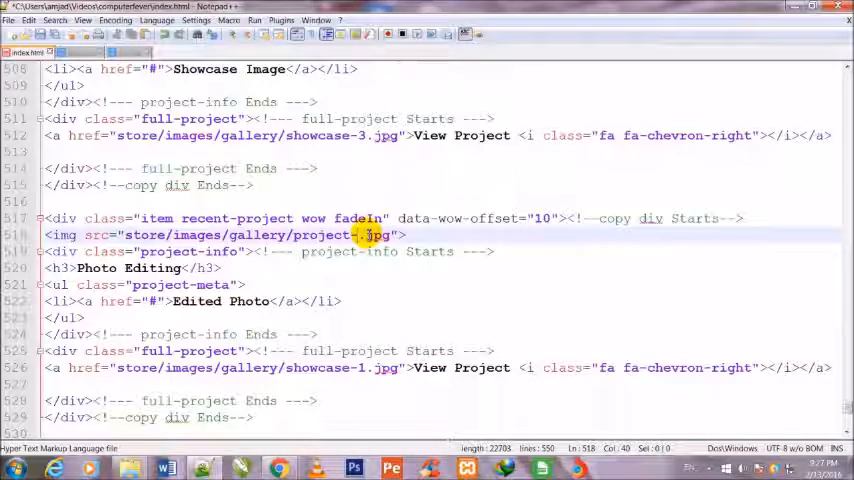
type("4")
left_click(134, 268)
type("Article ")
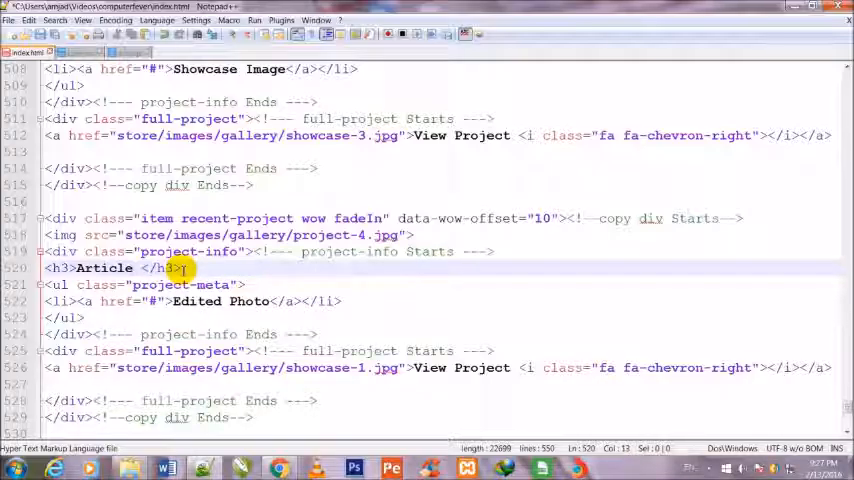
type("Writing")
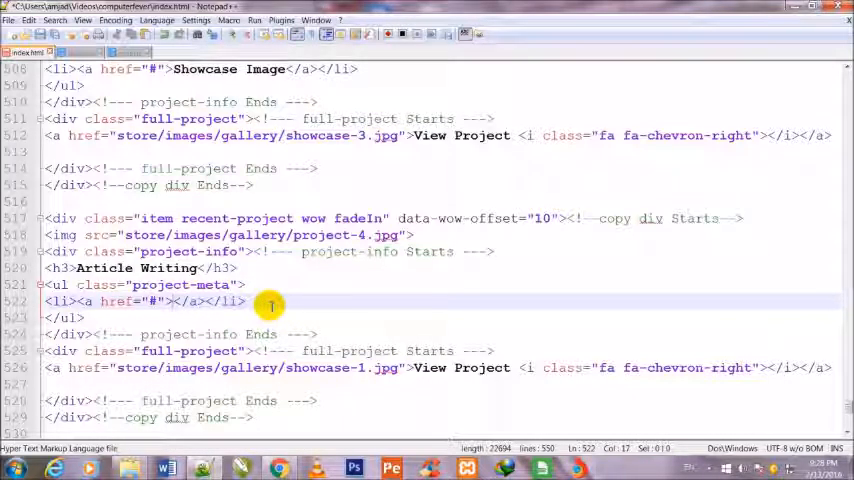
type("Ar")
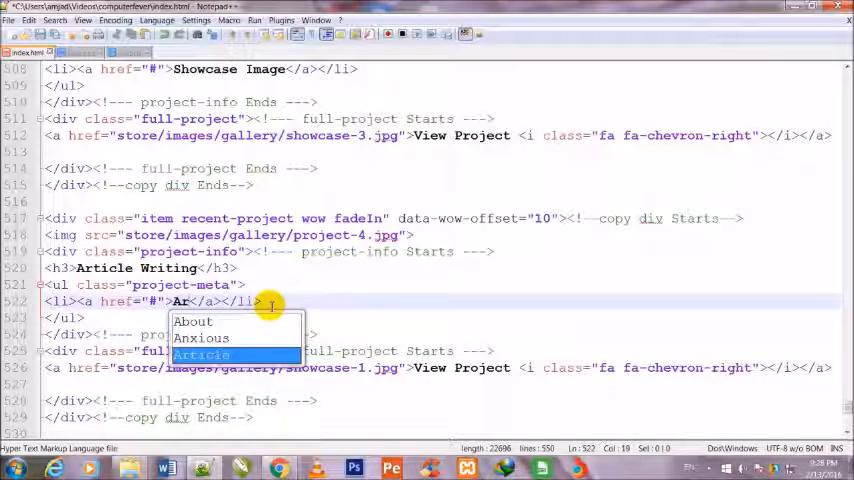
left_click(202, 356)
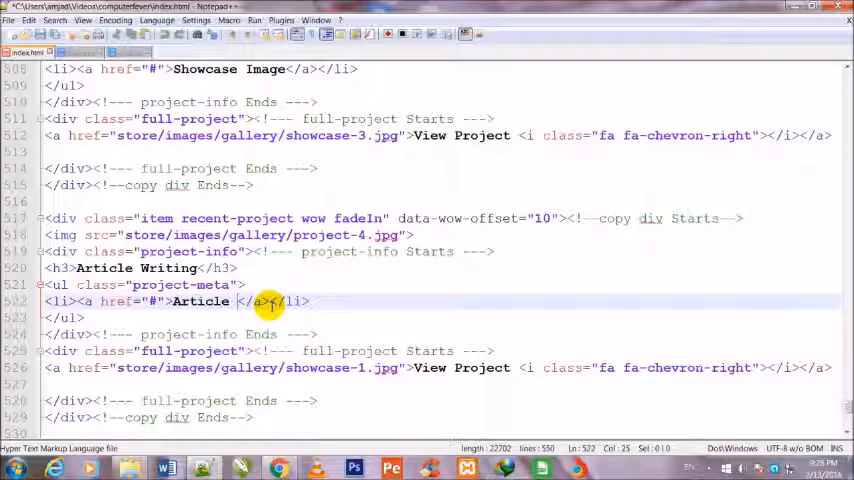
type("Image")
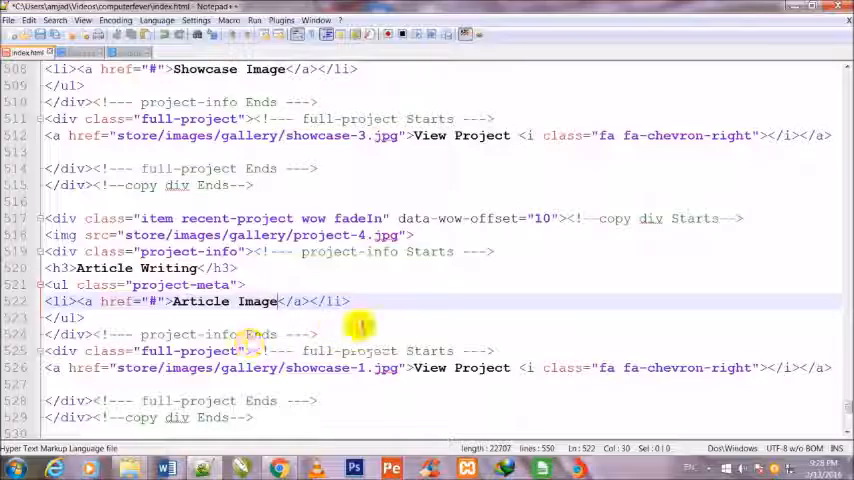
left_click(364, 368)
type("4")
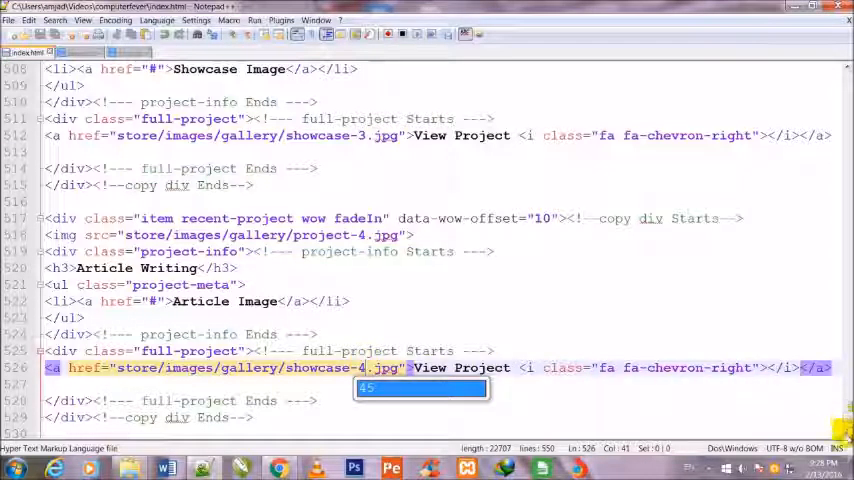
Insert an empty <div></div> on new lines after the carousel's closing end comment
scroll("down", 3)
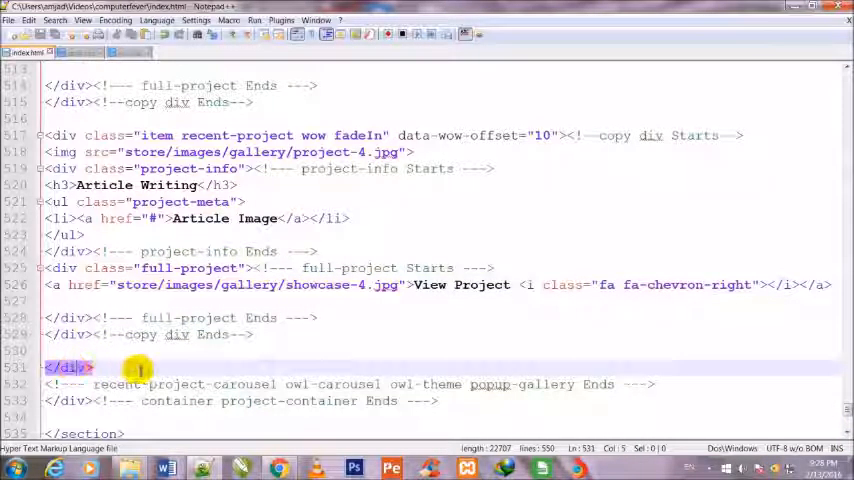
mouse_move(658, 258)
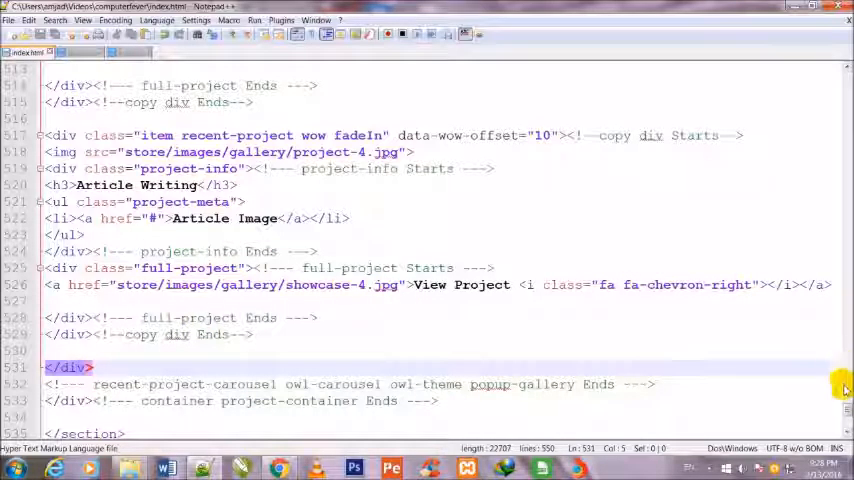
scroll("up", 3)
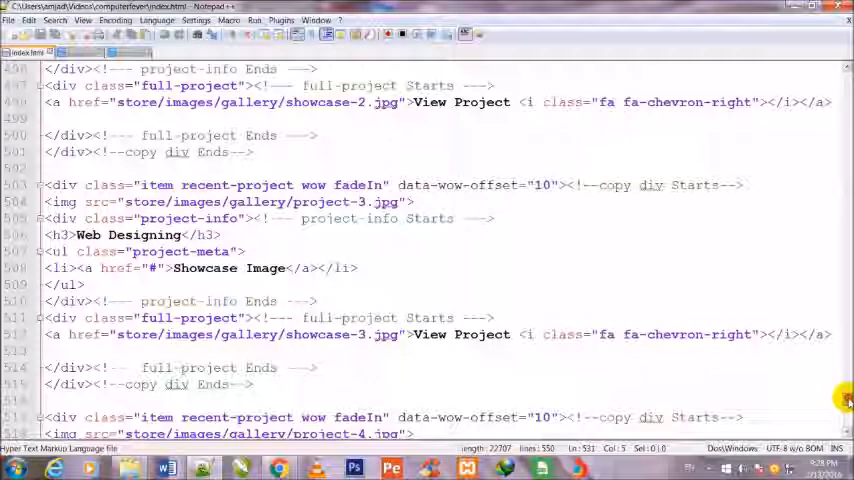
scroll("up", 3)
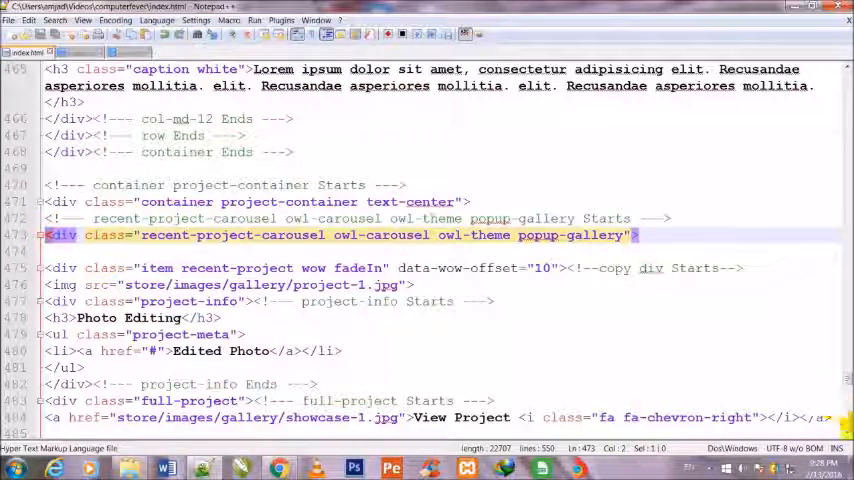
scroll("down", 3)
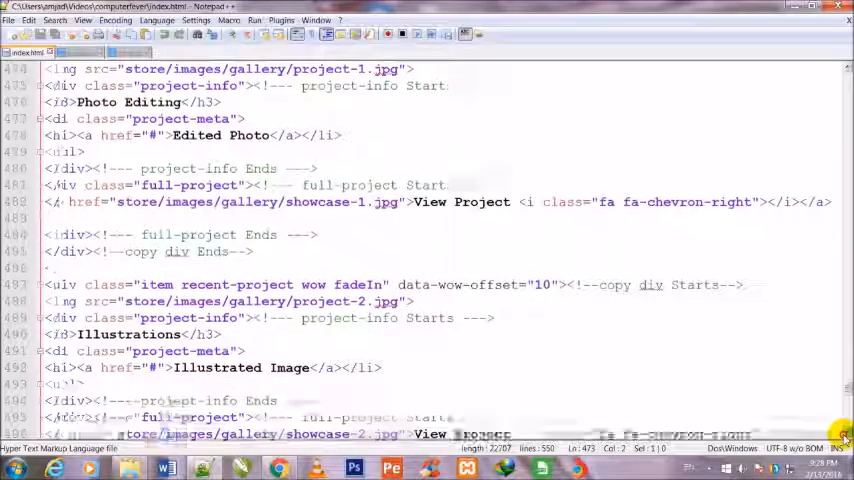
scroll("down", 3)
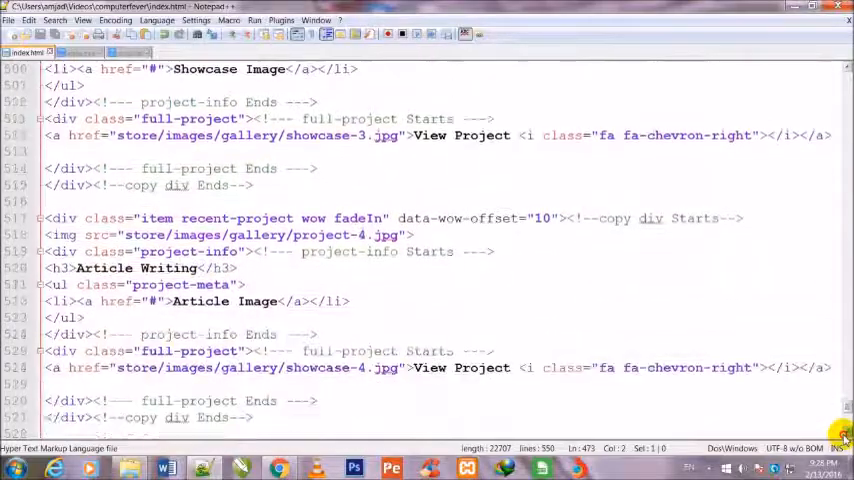
scroll("down", 3)
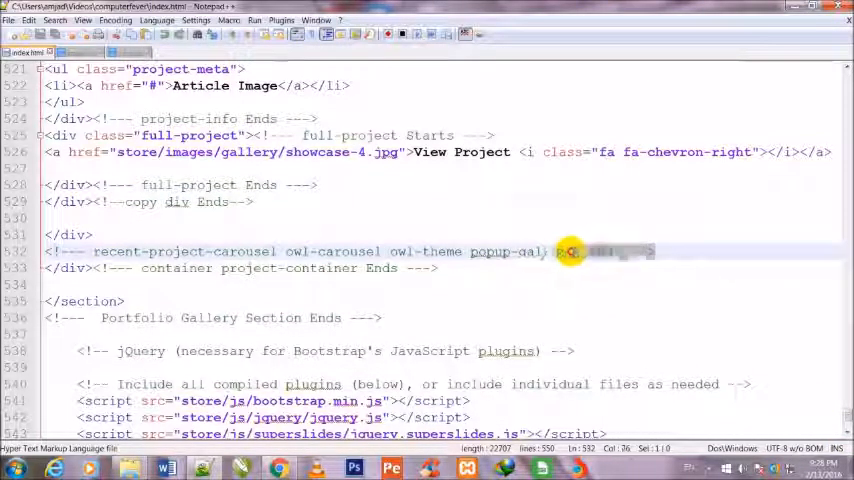
left_click(70, 234)
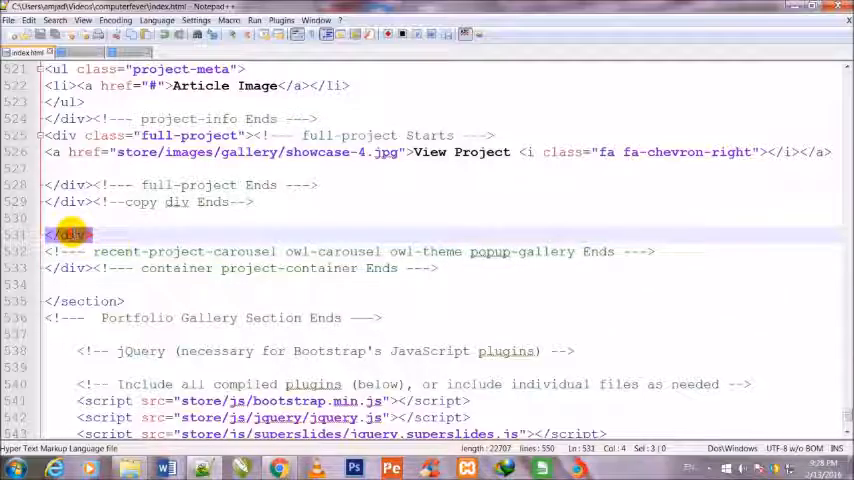
left_click(684, 252)
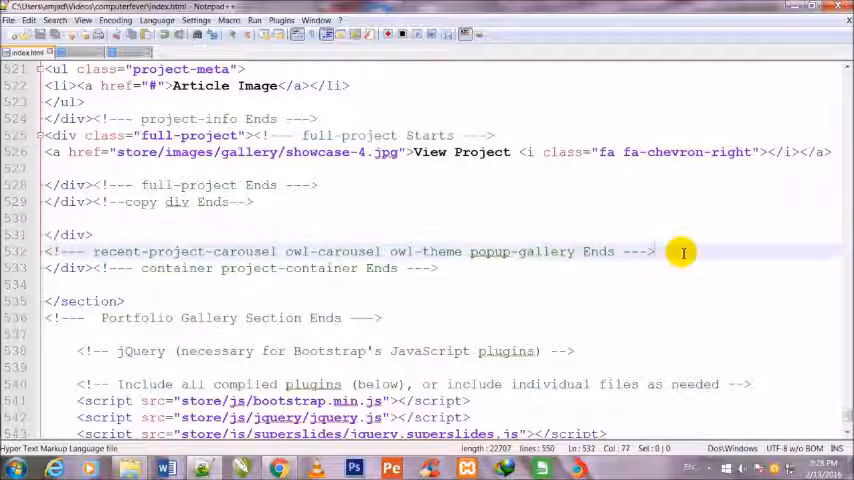
key("Return")
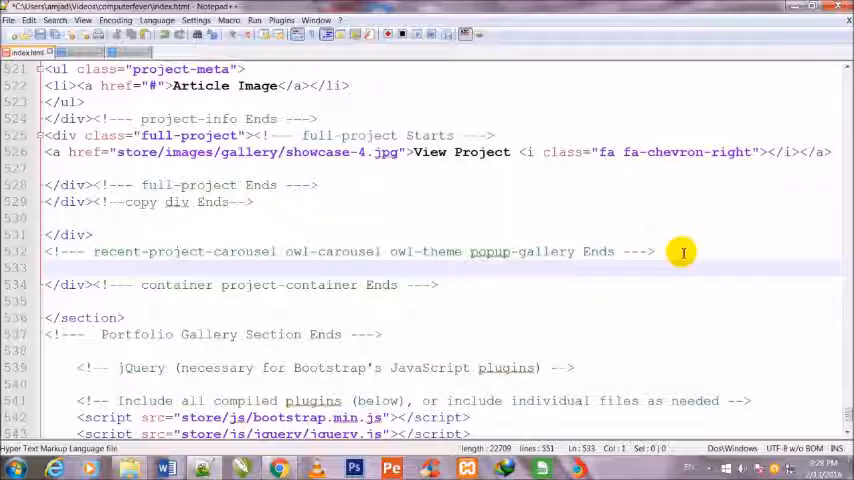
key("enter")
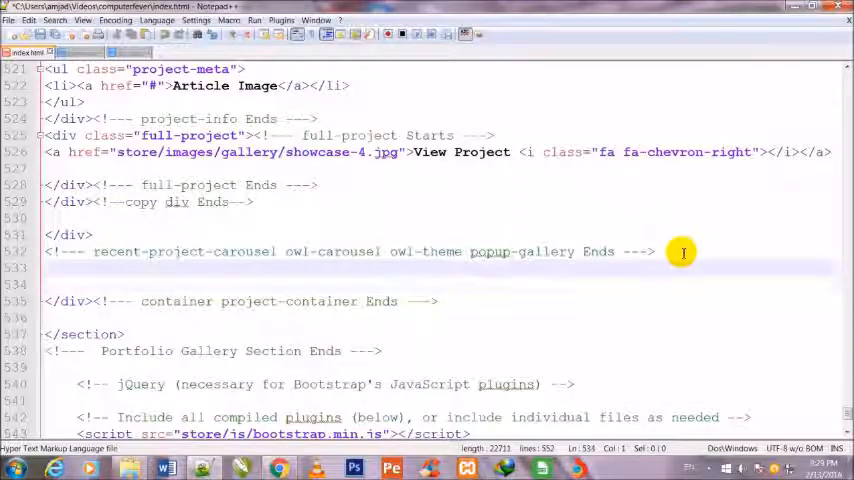
type("<")
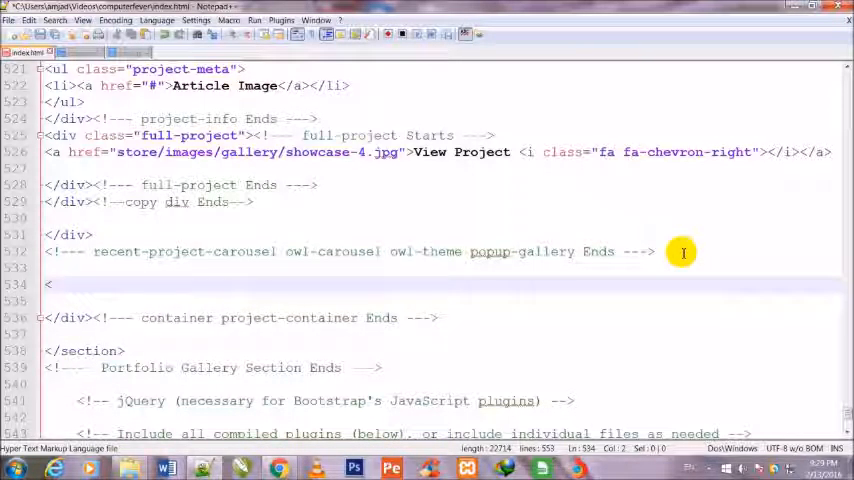
type("div>")
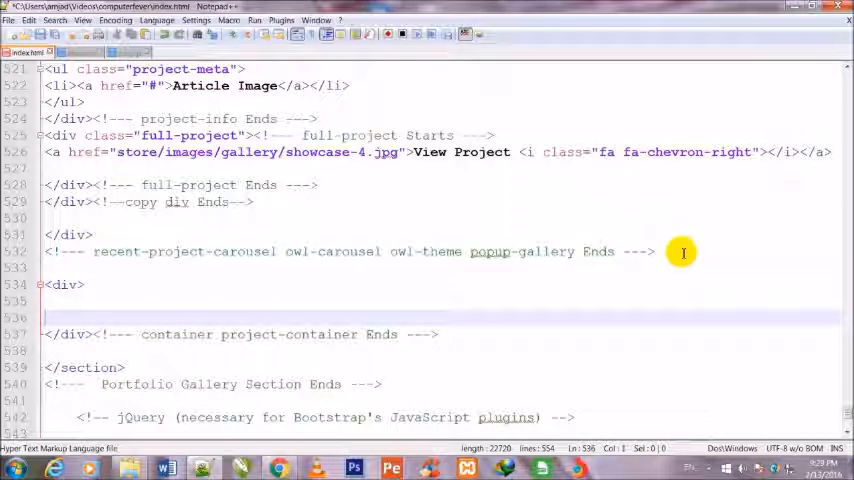
type("<")
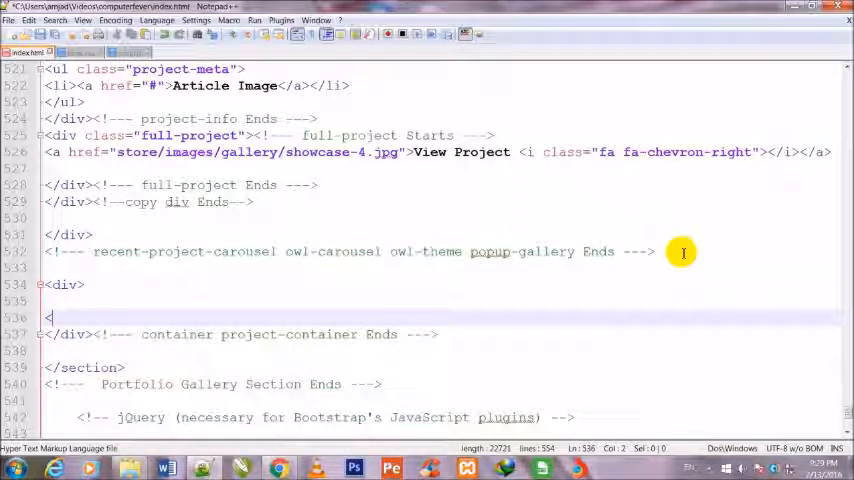
type("/div>")
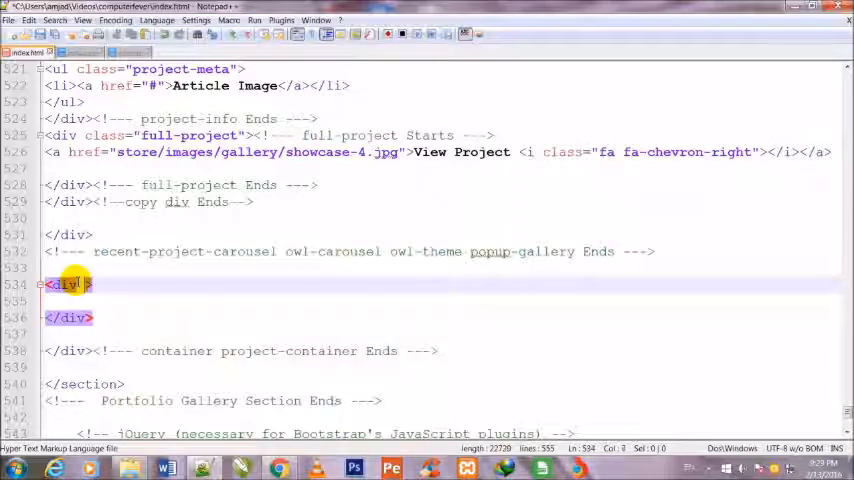
Give the new div class="customNavigation project-navigation text-center"
type("class")
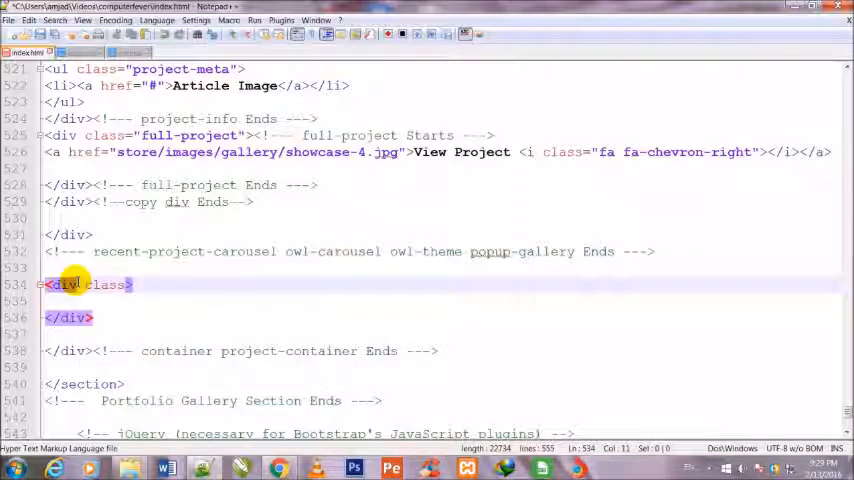
type("\"\"")
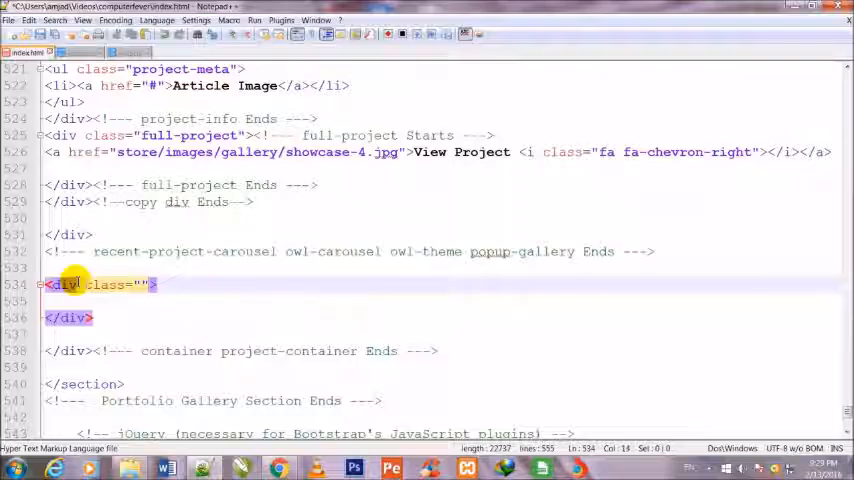
type("custom")
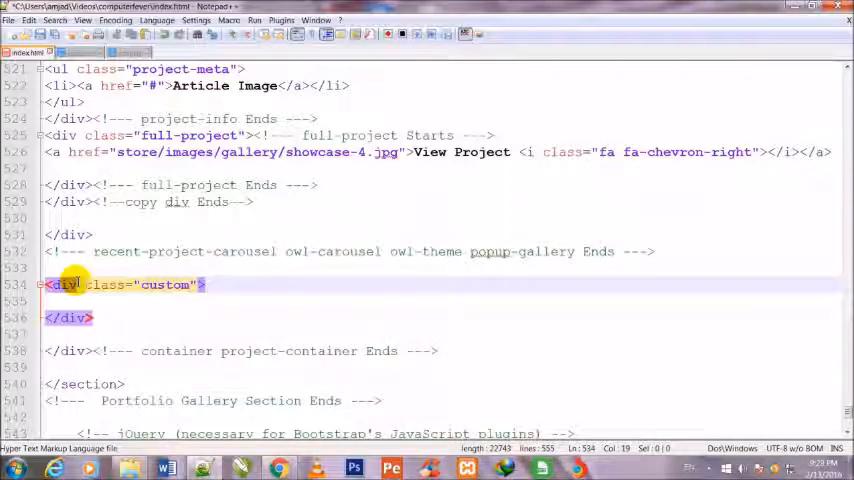
type("N")
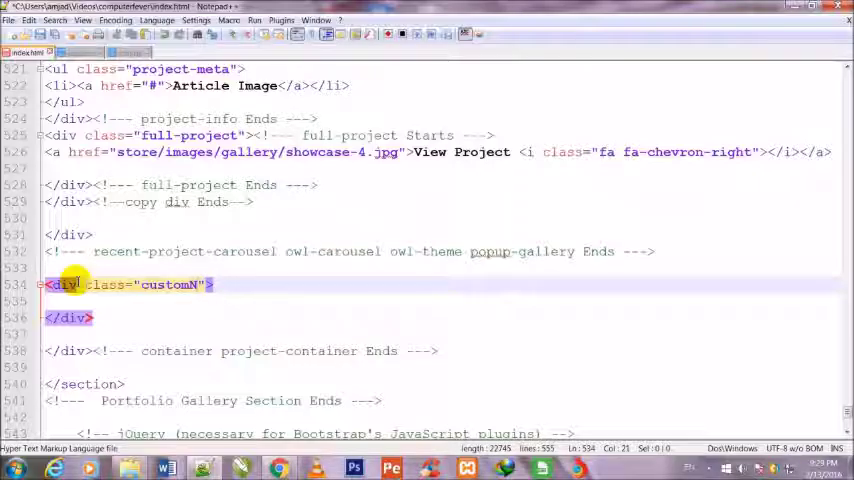
type("avi")
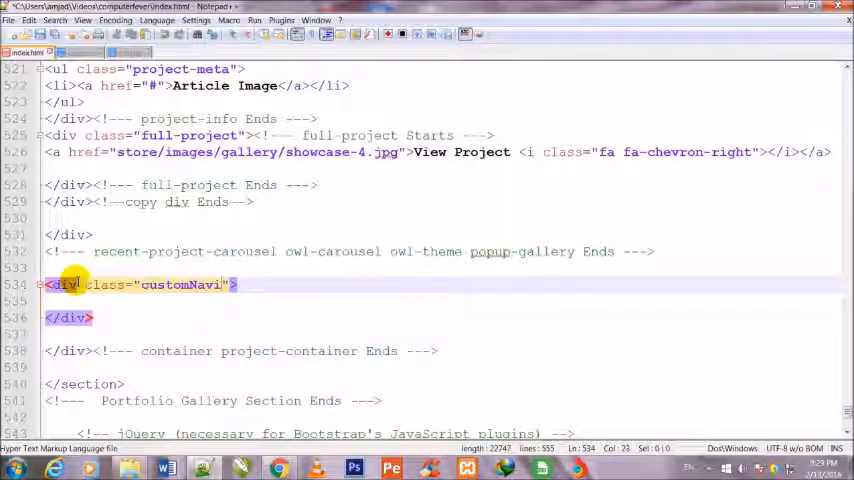
type("gation")
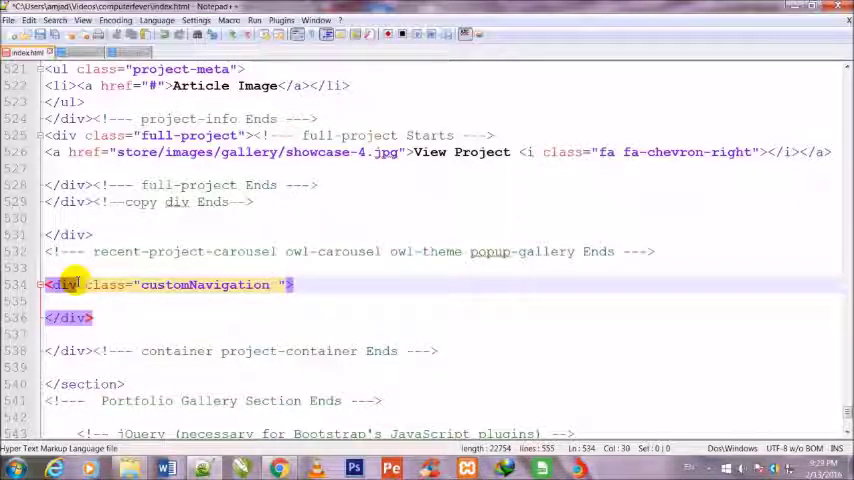
type("P")
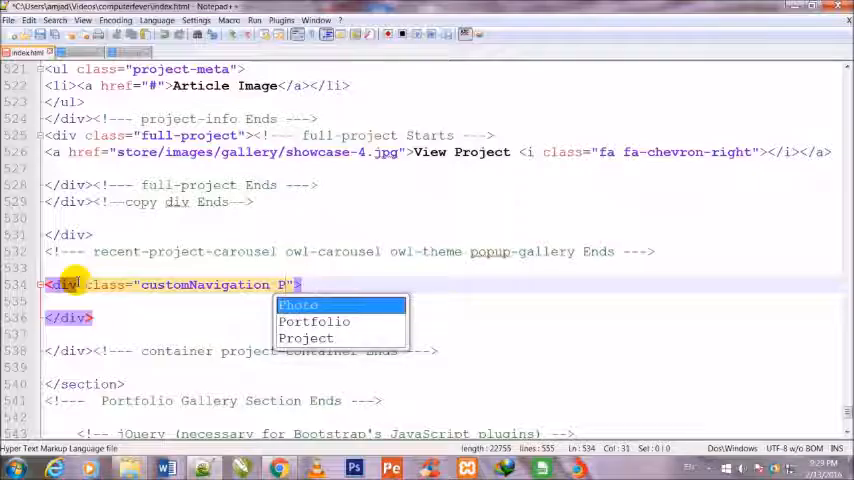
type("ro")
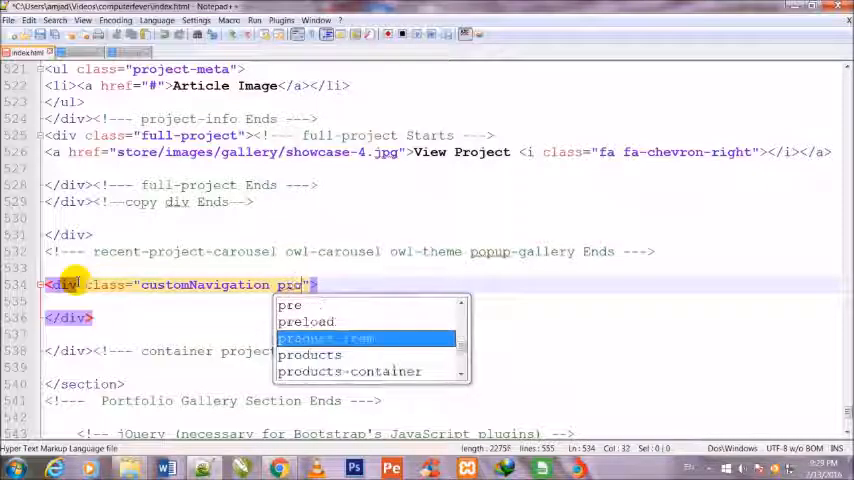
type("ject")
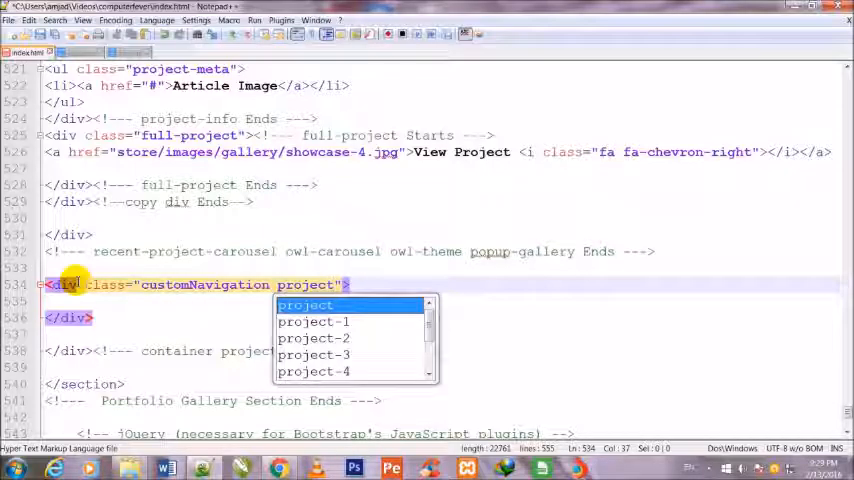
type("-navigation")
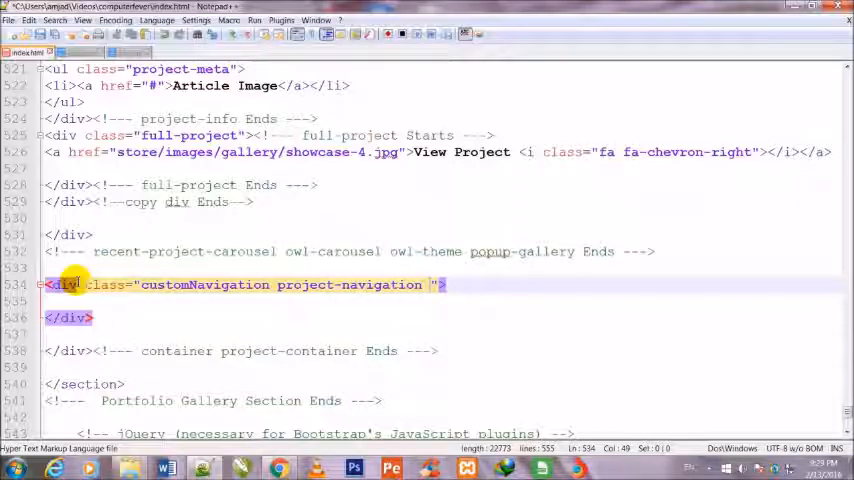
type("text-center")
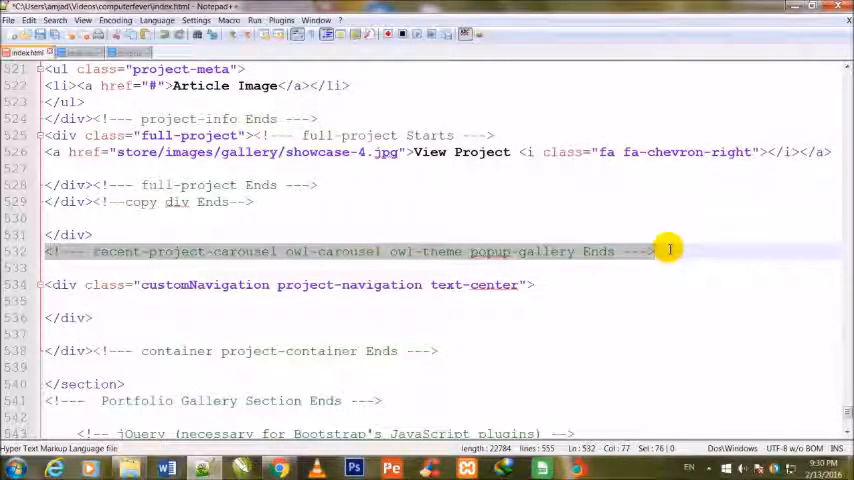
mouse_move(516, 270)
type("<!--- customNavigation project-navigation Starts --->")
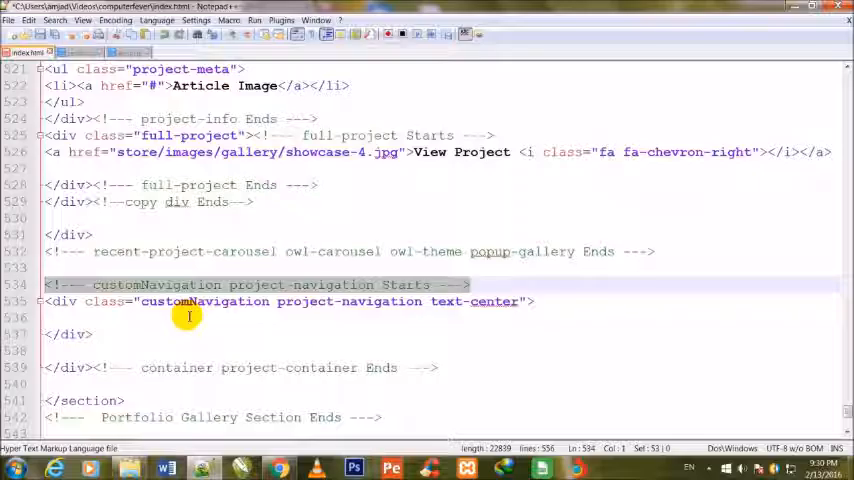
Add <!-- customNavigation project-navigation Starts --> and Ends comments around the navigation div
left_click(130, 352)
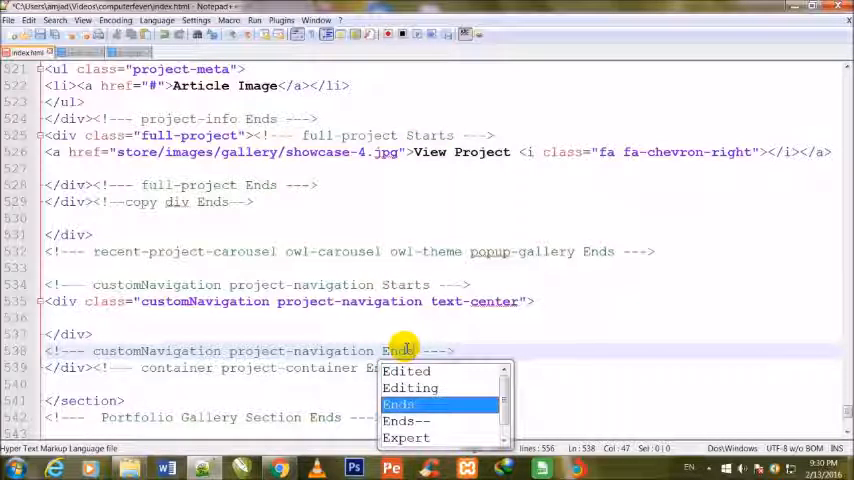
left_click(398, 404)
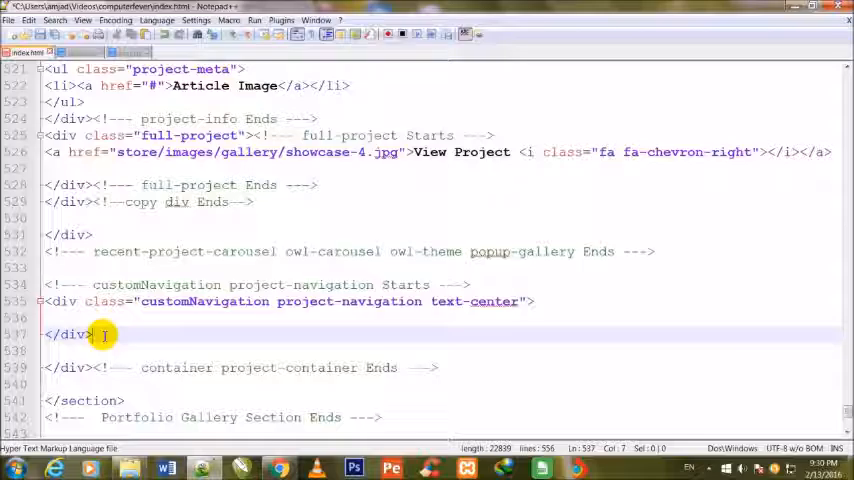
type("<!-- customNavigation project-navigation Ends -->")
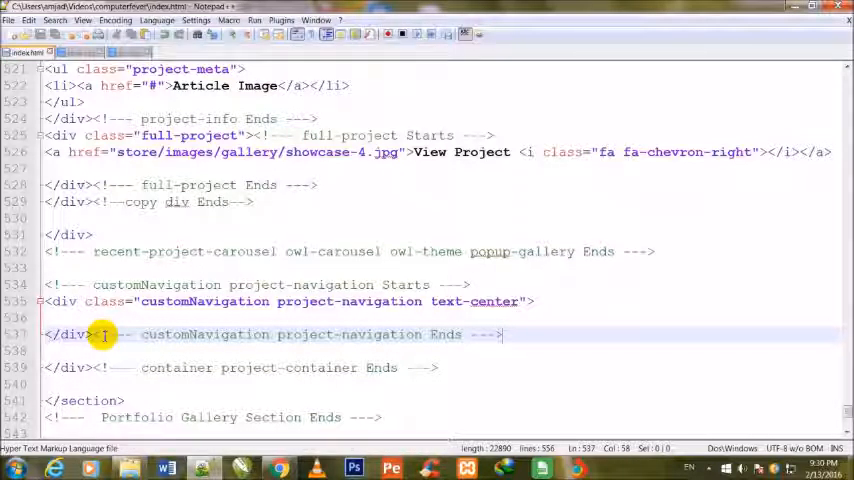
mouse_move(512, 340)
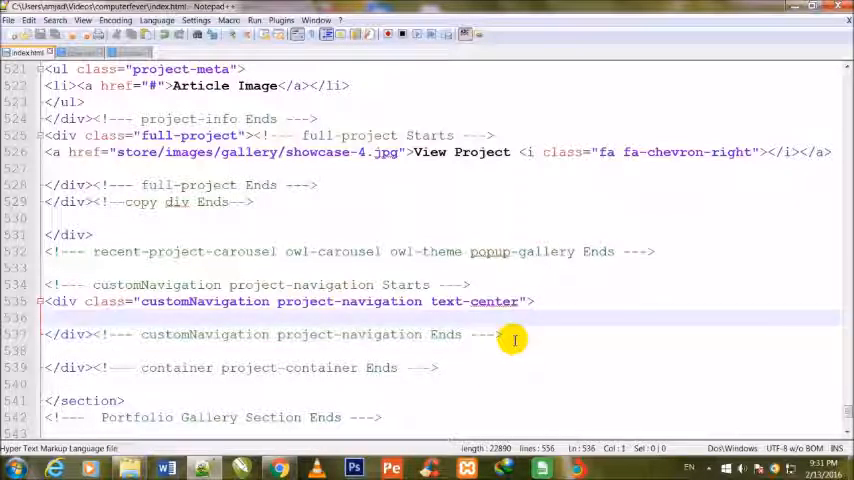
Add an <a class="btn-prev"> link inside the customNavigation div
type("a></a>")
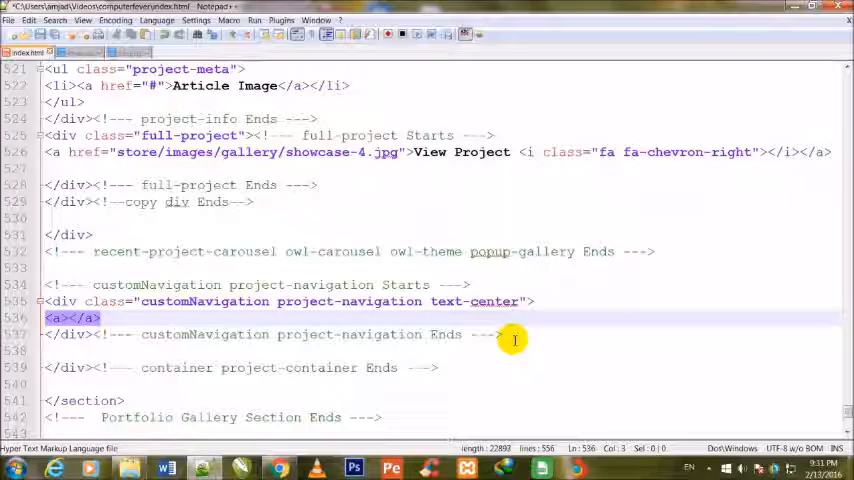
type("class=\"")
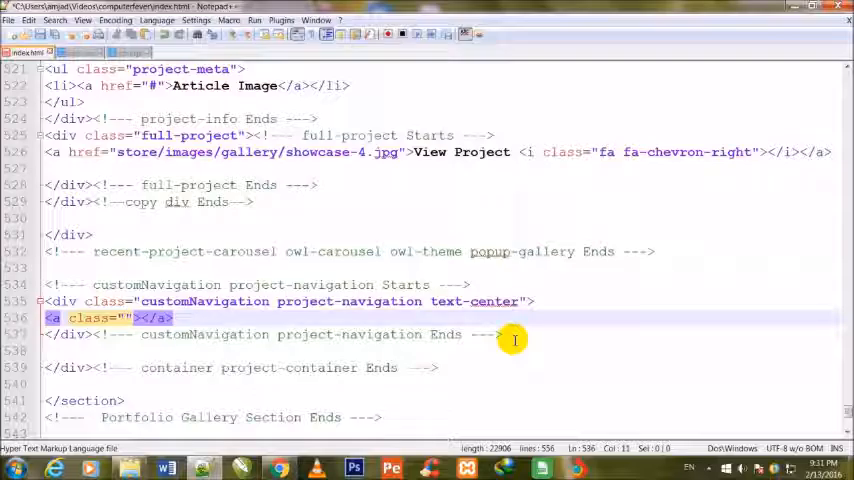
type("bt")
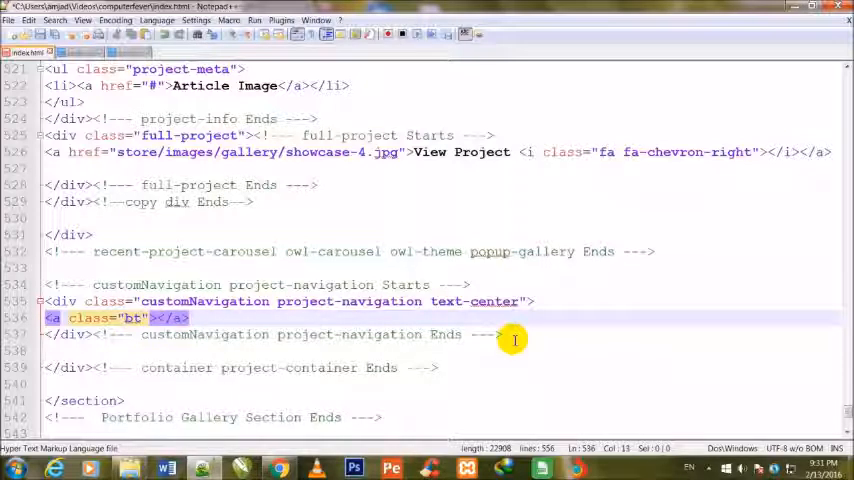
type("n")
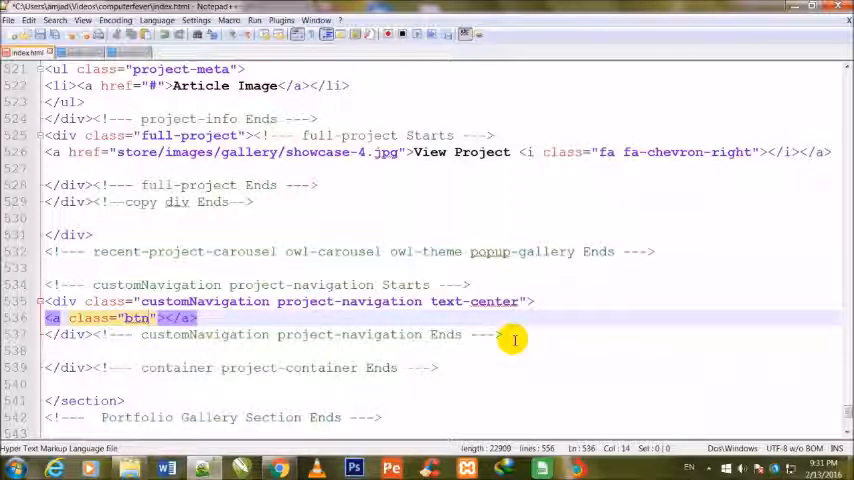
type("-prev")
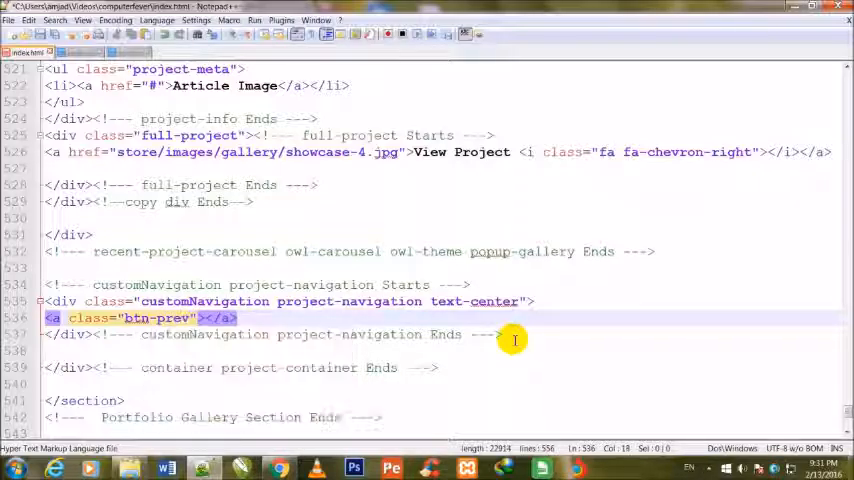
key("Right")
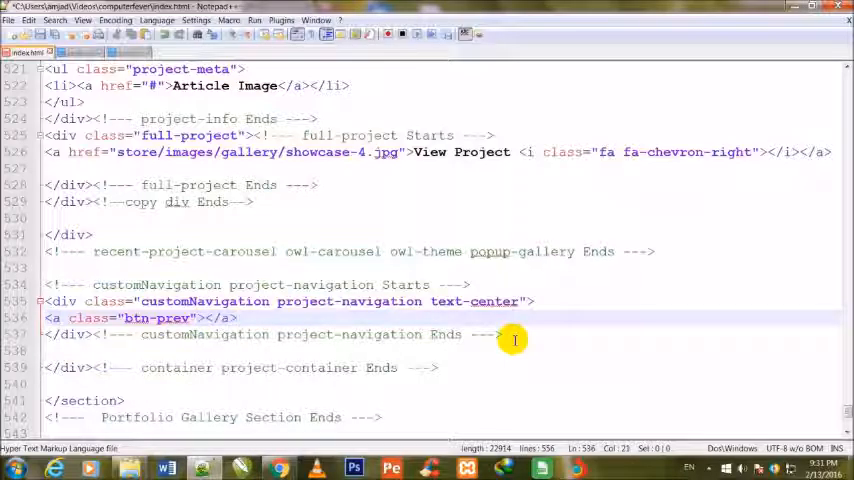
Place an <i class="fa fa-angle-left fa-2x"> icon inside the btn-prev link
type("i><<")
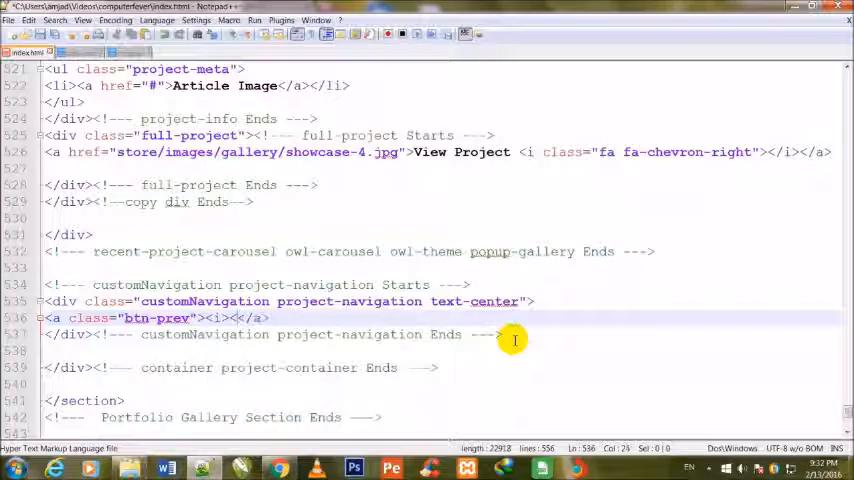
type("i>")
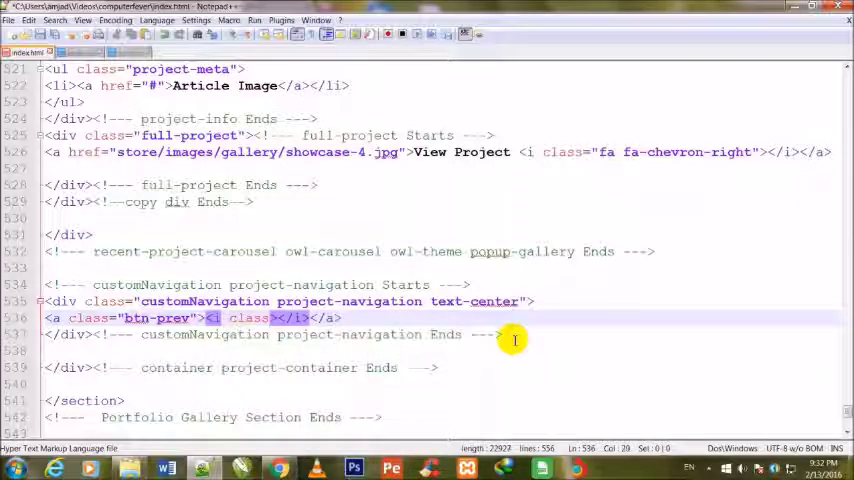
type("\"\"")
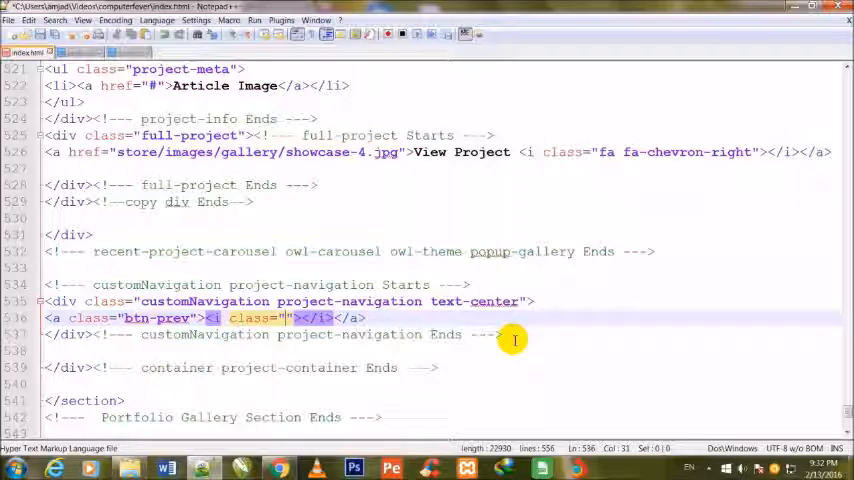
type("fa fa-angle")
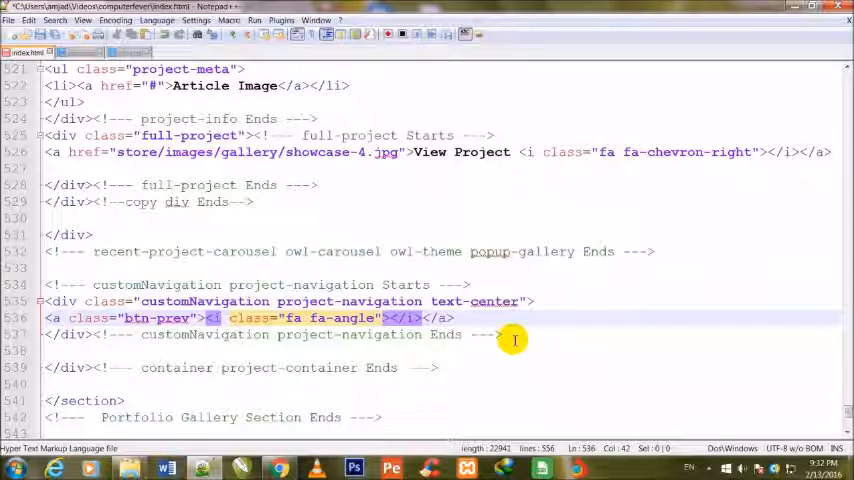
type("-left")
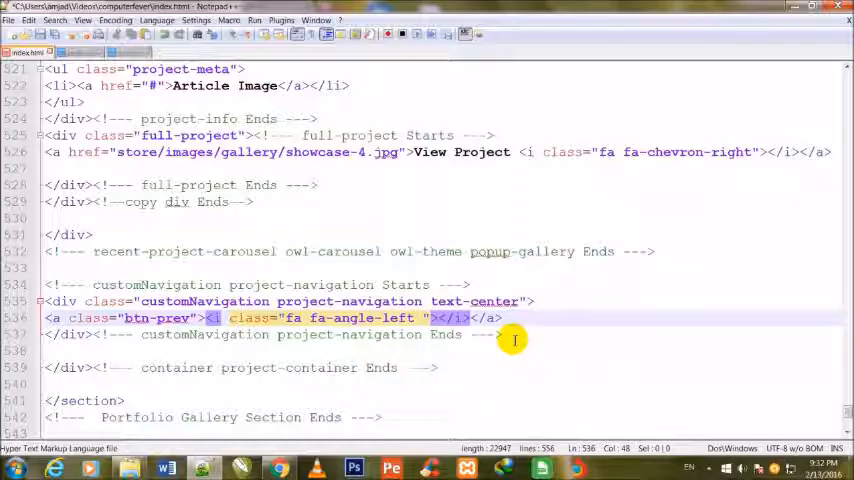
type("fa-2x")
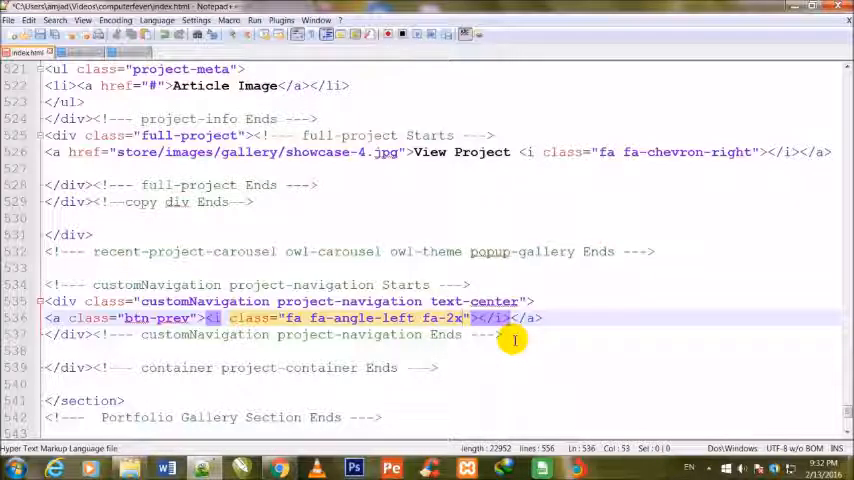
mouse_move(490, 332)
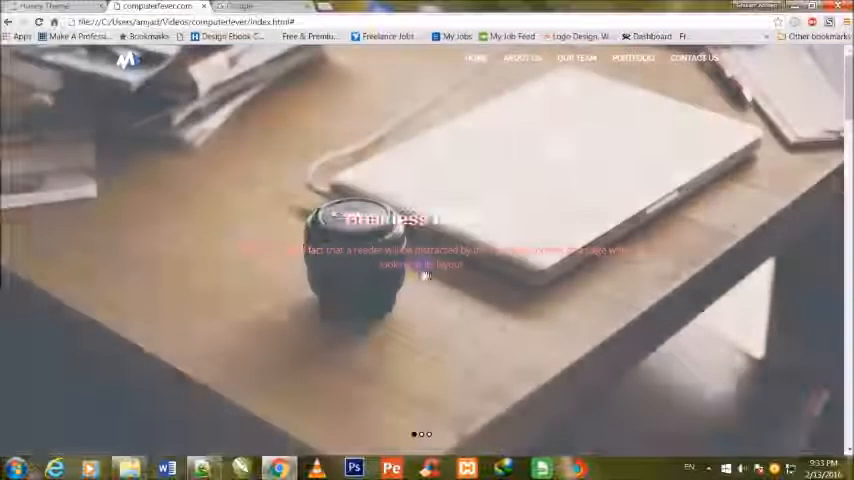
Scroll the reloaded page down past the team members to the Some Our Recent Work section
scroll("down", 3)
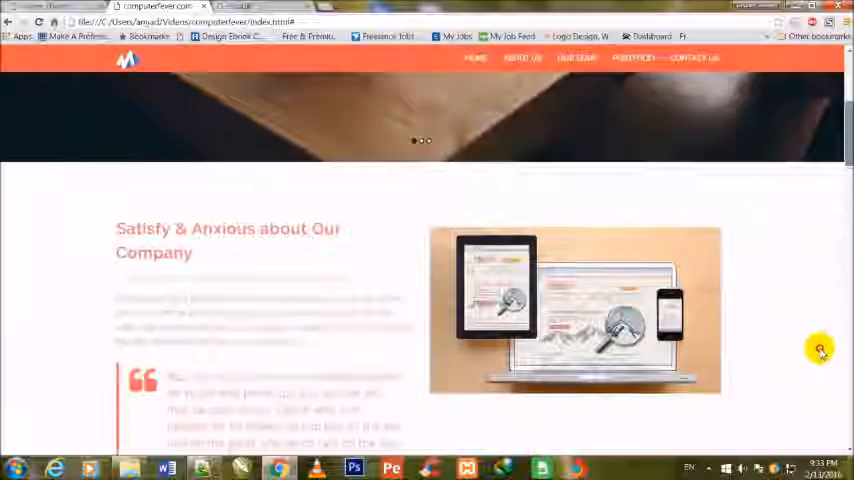
scroll("down", 3)
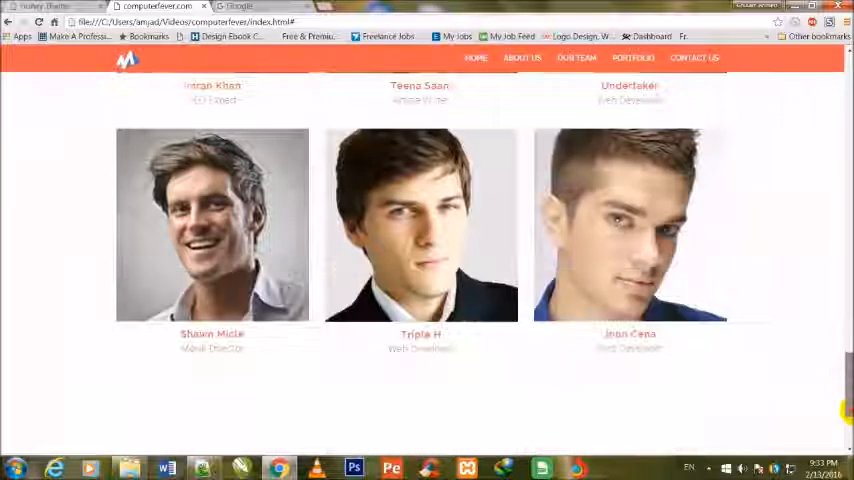
scroll("down", 3)
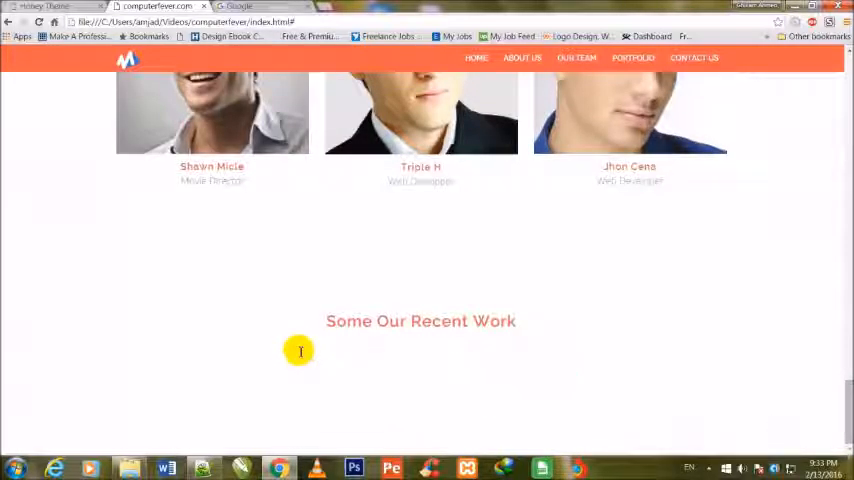
mouse_move(398, 406)
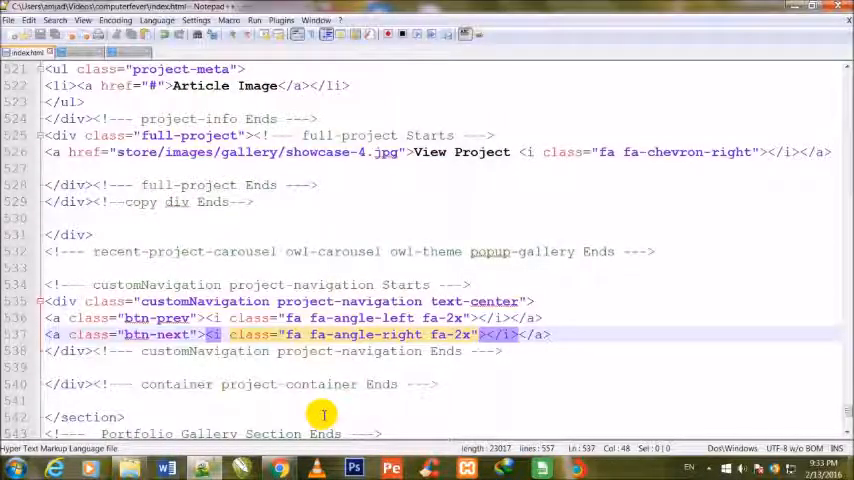
Glance at style.css, then switch to the script.js file that collapses the navbar on scroll
scroll("down", 3)
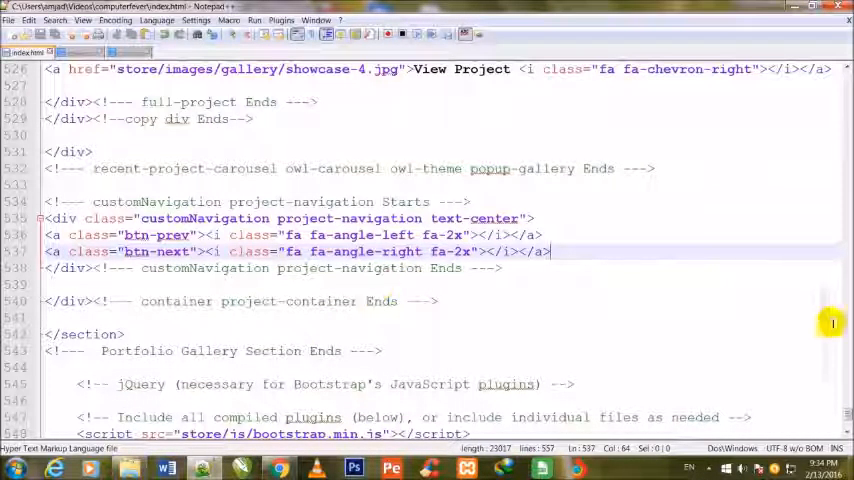
scroll("down", 3)
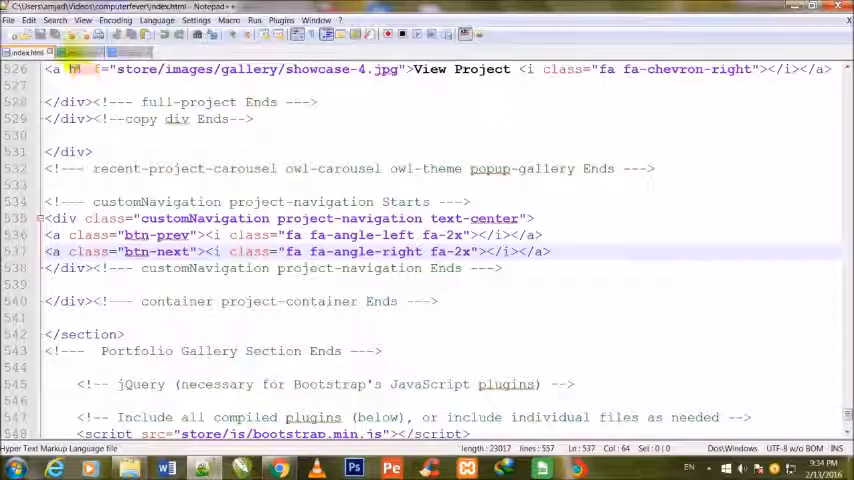
left_click(84, 52)
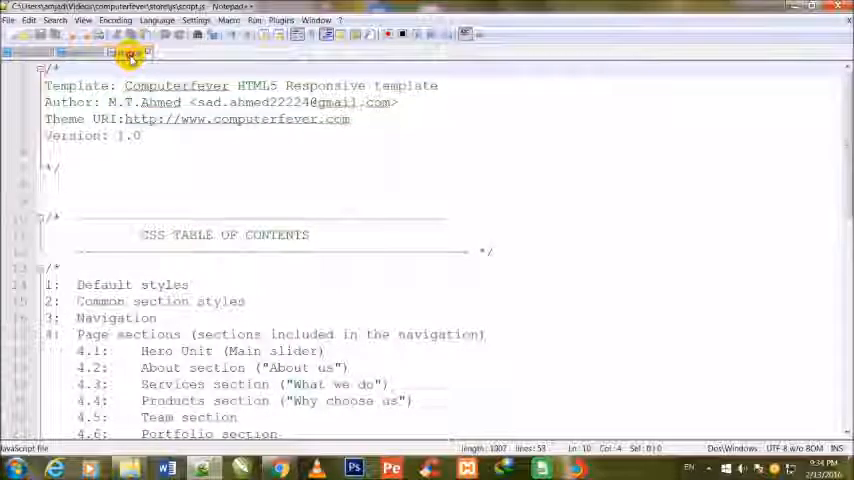
left_click(128, 52)
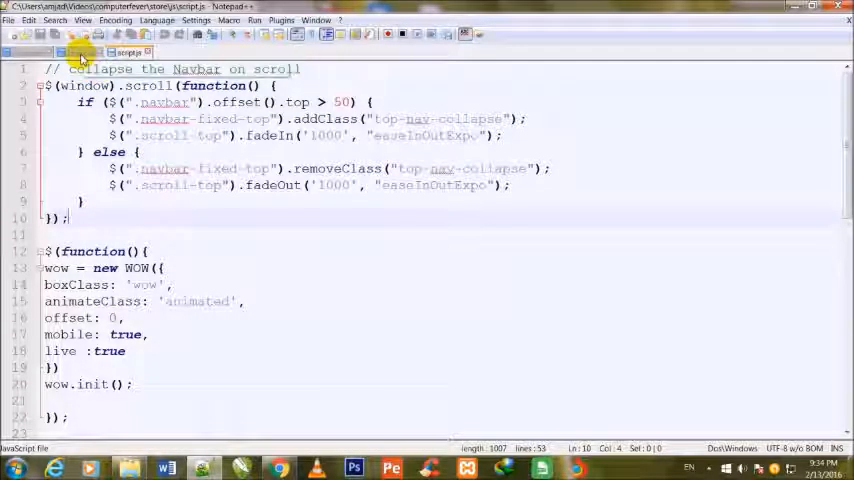